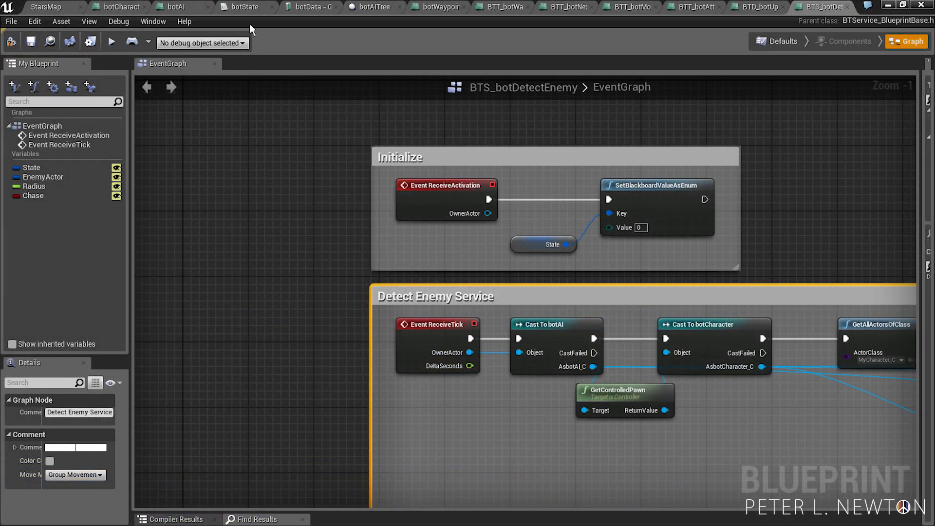
# Step: Add the BTS Detect Enemy service to the top Selector in botAITree
pyautogui.click(371, 6)
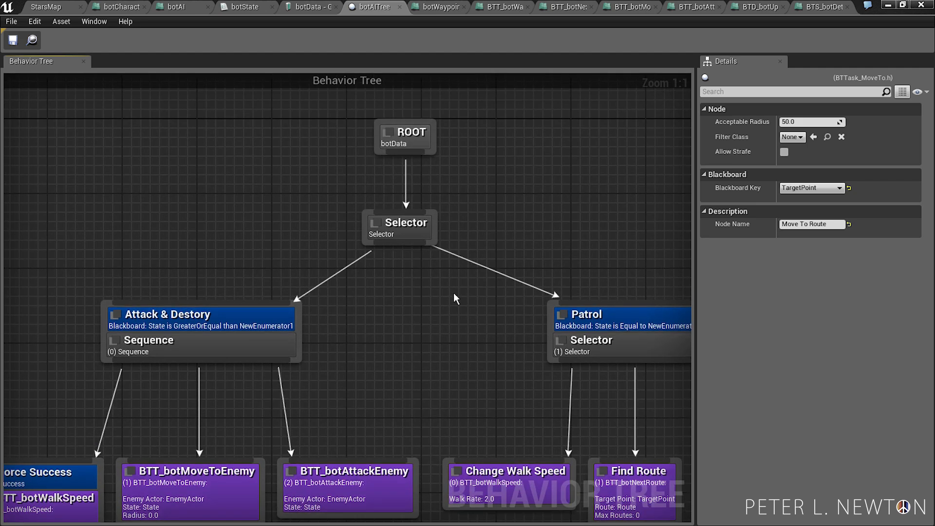
pyautogui.click(398, 228)
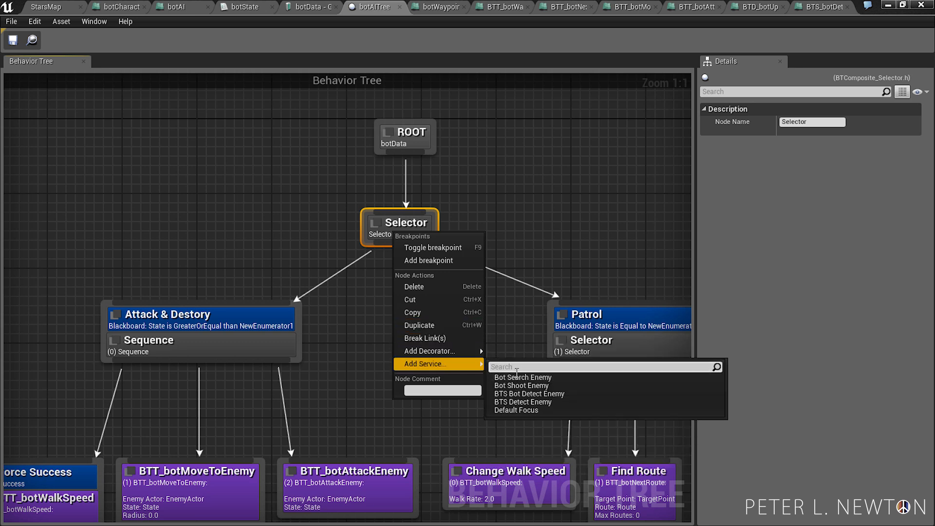
pyautogui.write('B')
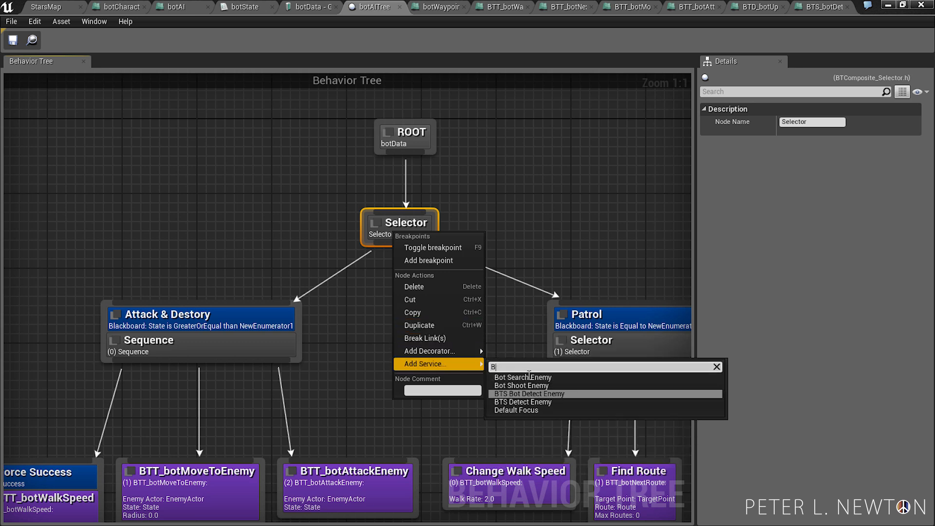
pyautogui.write('TS')
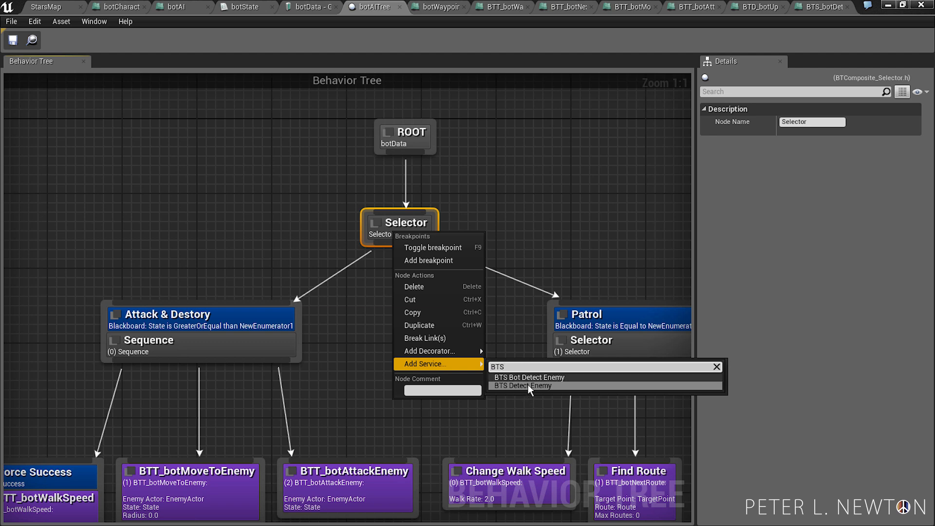
pyautogui.click(527, 385)
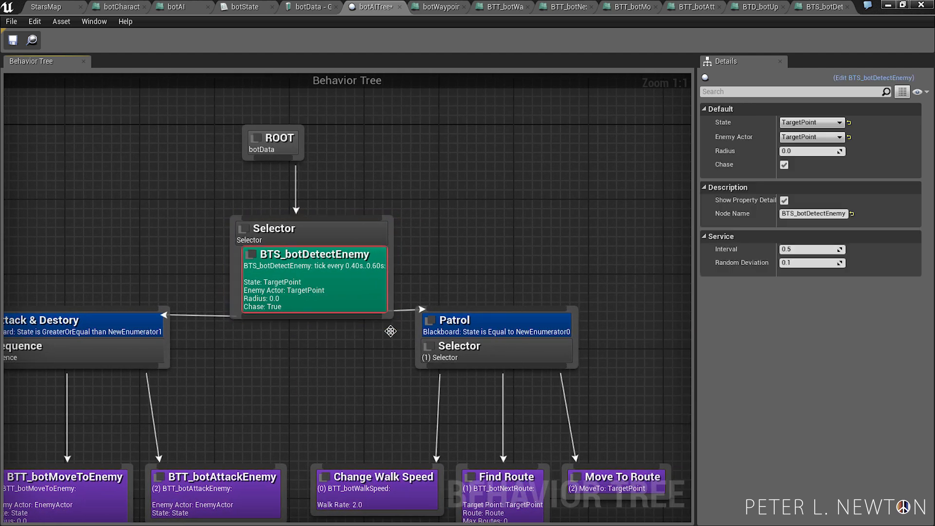
pyautogui.moveTo(391, 330); pyautogui.dragTo(399, 346)
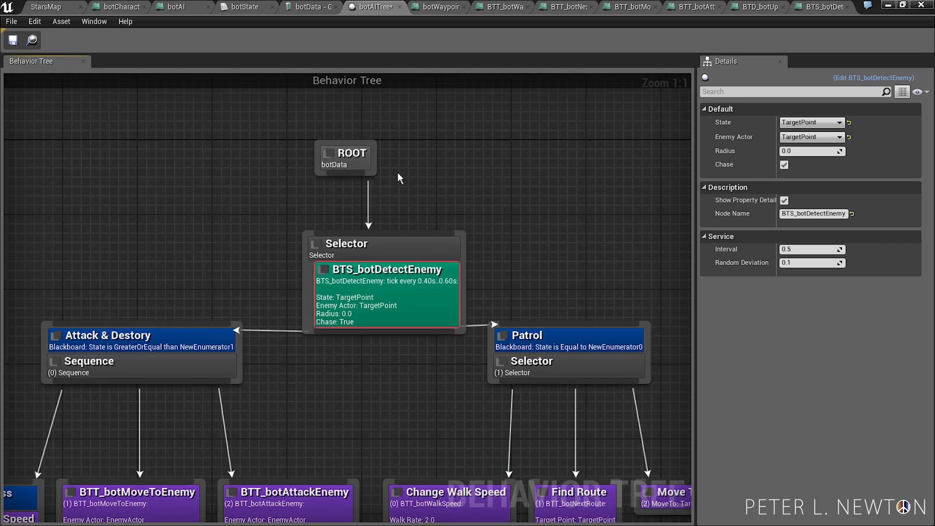
# Step: Bind the service's State and Enemy Actor to the State and EnemyActor blackboard keys
pyautogui.click(383, 157)
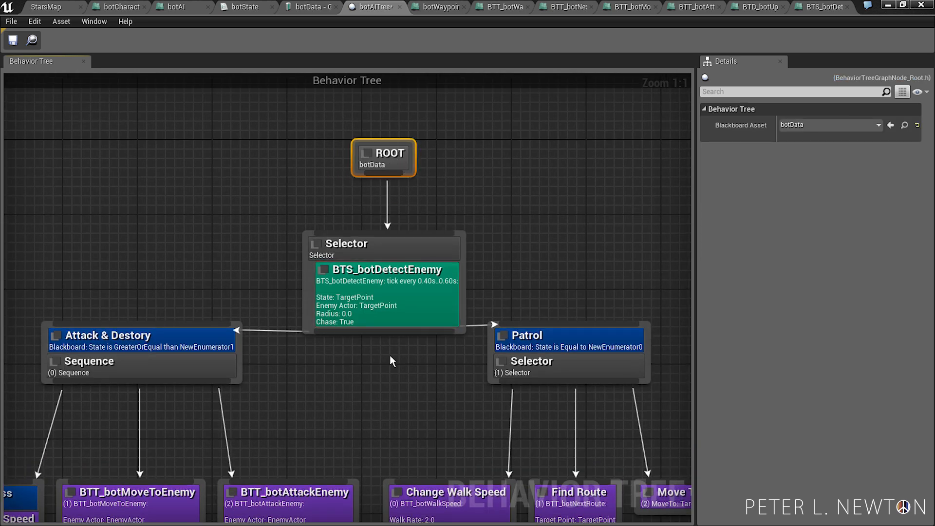
pyautogui.click(386, 269)
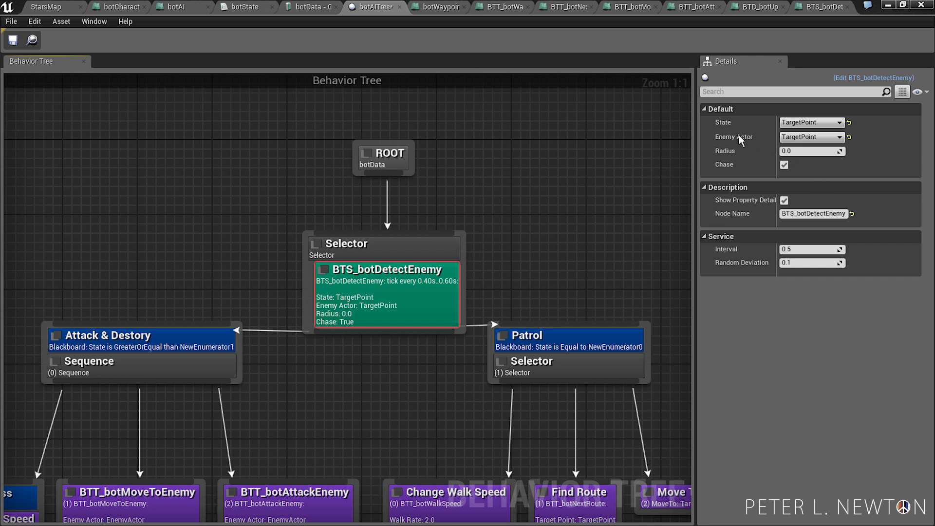
pyautogui.click(810, 123)
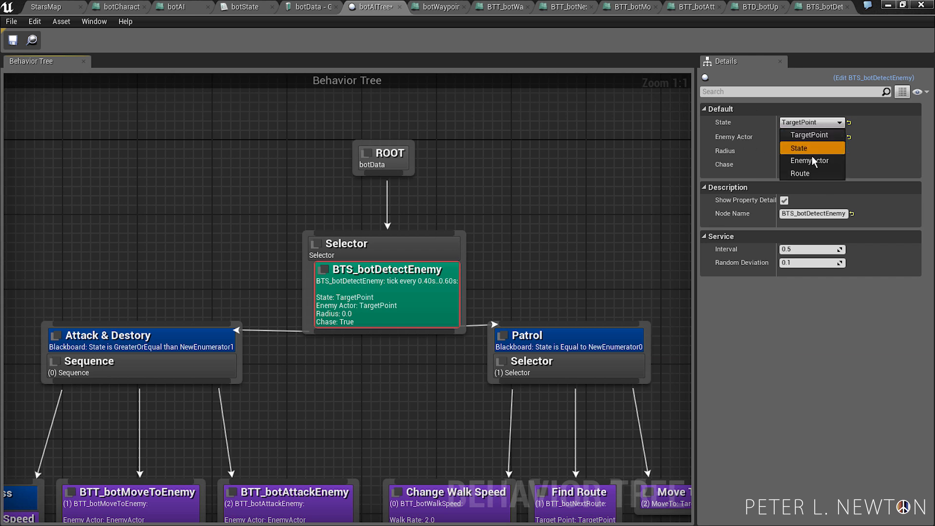
pyautogui.click(797, 148)
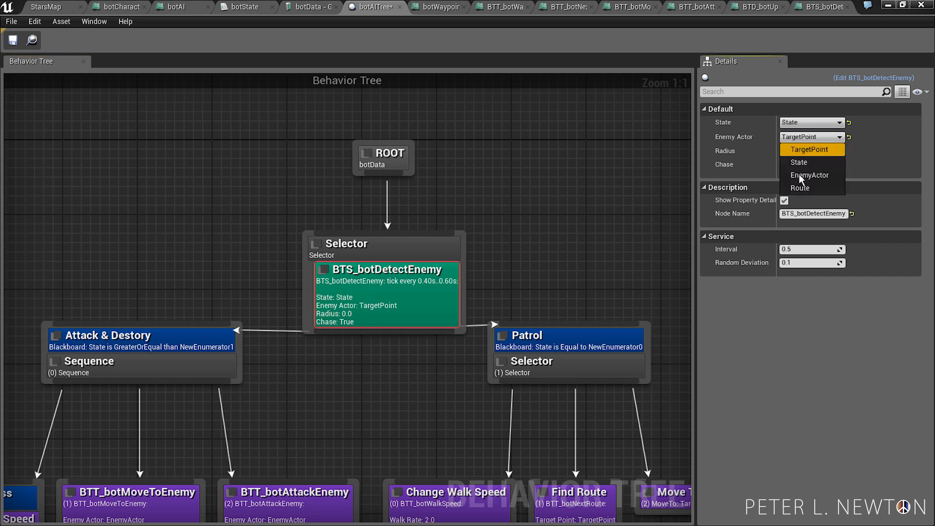
pyautogui.click(809, 174)
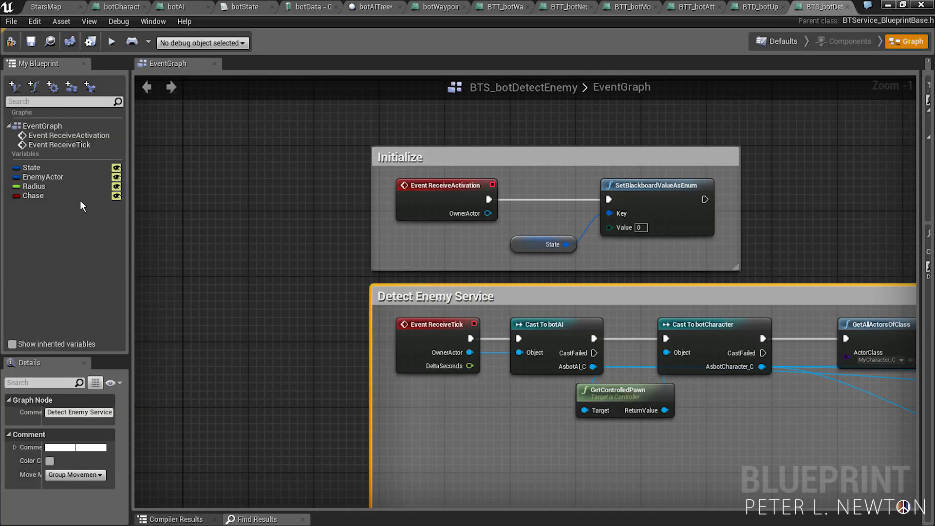
# Step: Set the service's Radius default to 256, save, and uncheck Chase on the tree node
pyautogui.click(34, 186)
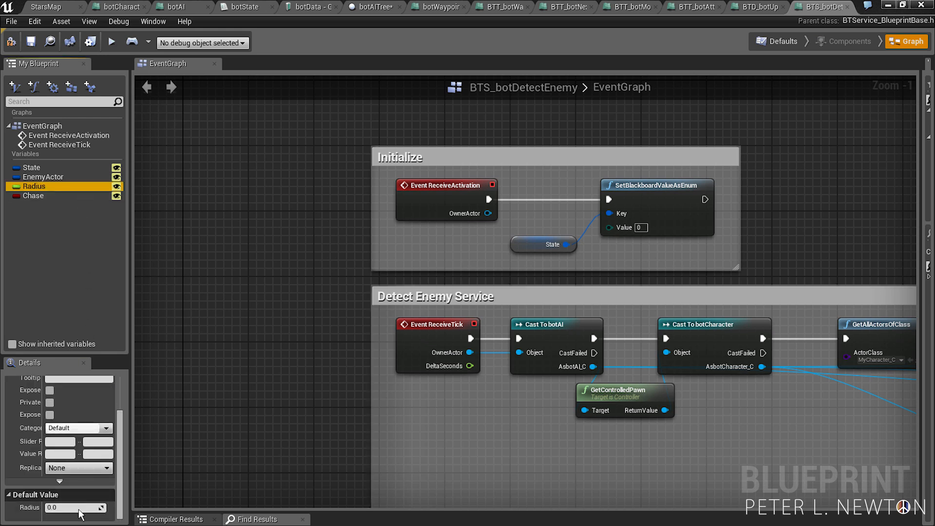
pyautogui.write('256')
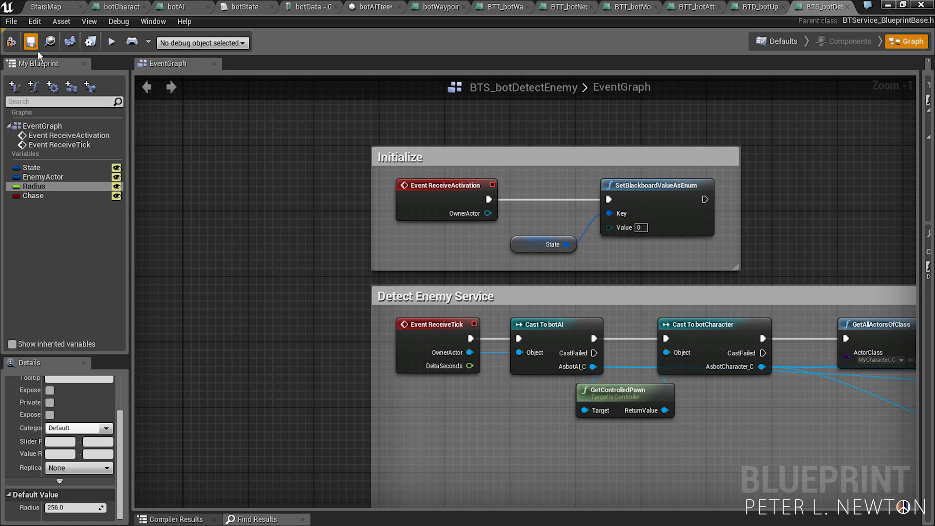
pyautogui.click(306, 6)
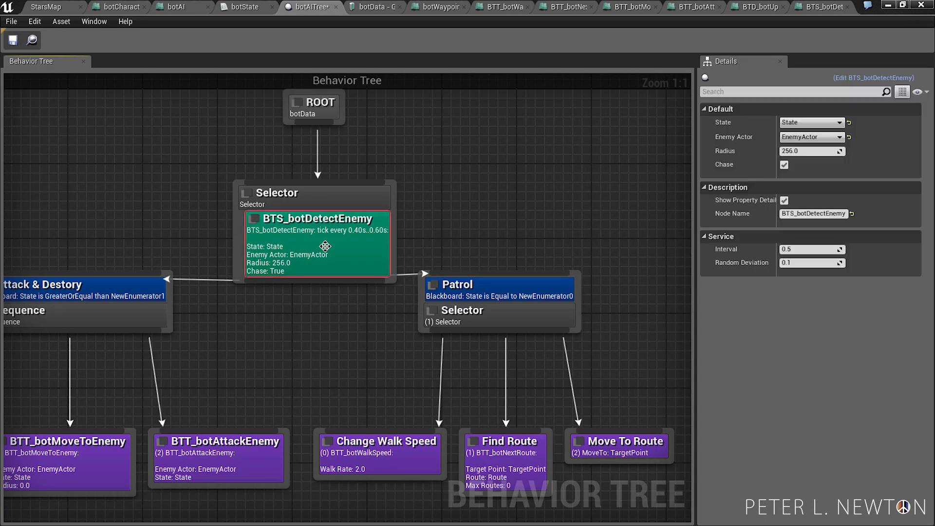
pyautogui.moveTo(412, 279)
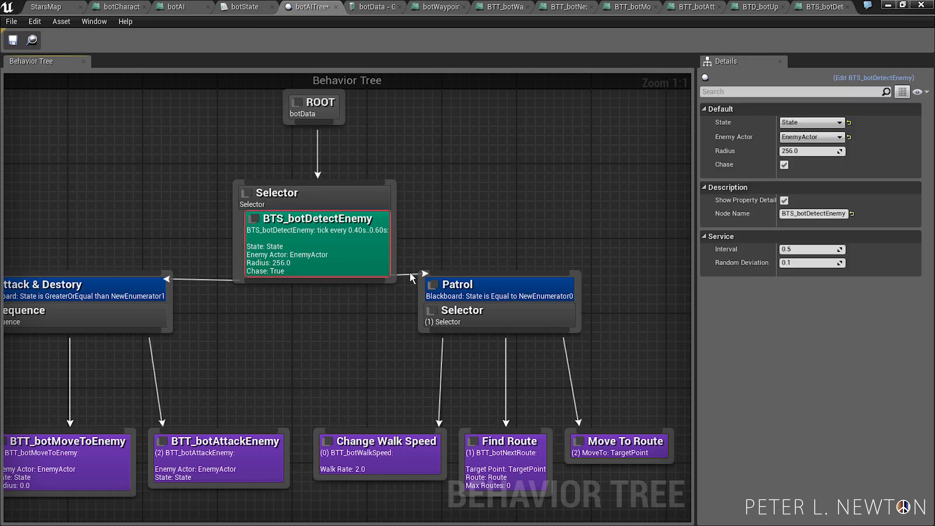
pyautogui.click(784, 164)
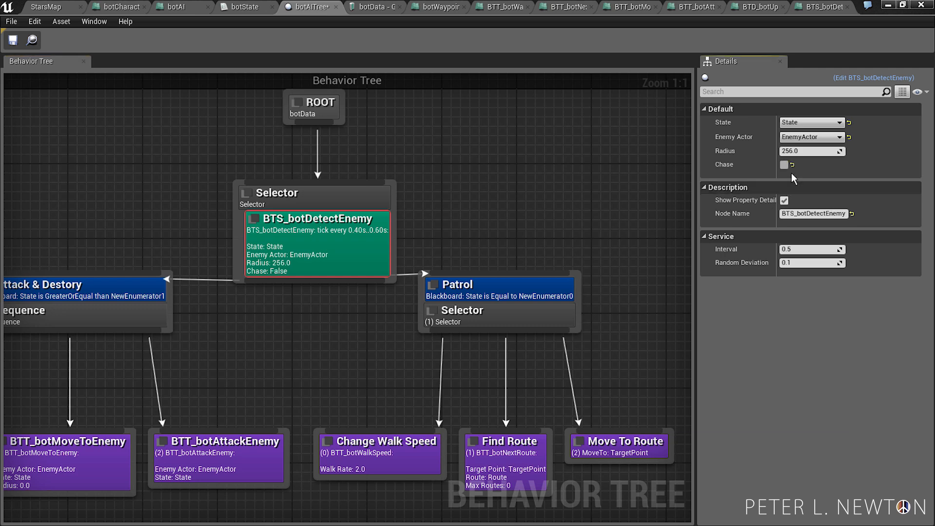
pyautogui.moveTo(452, 352)
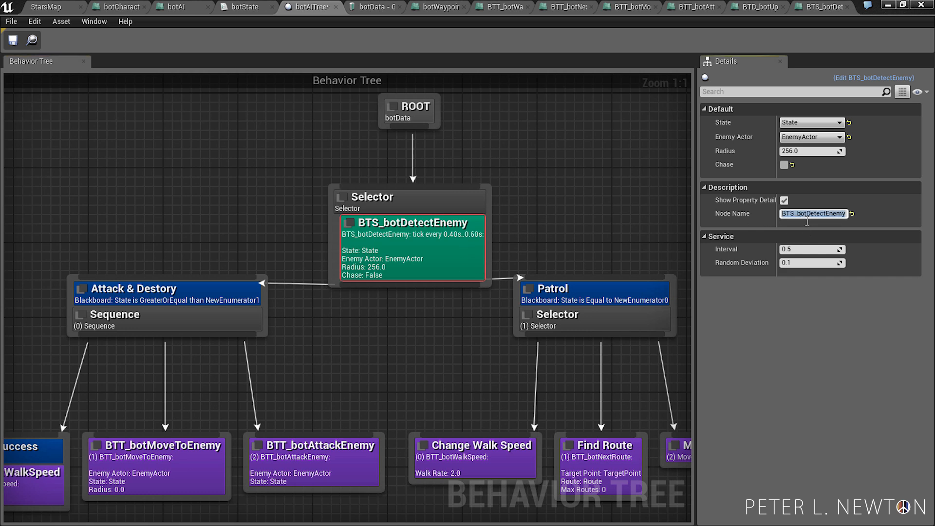
# Step: Enter node names Detect Enemies Nearby, Change Walk Speed, Move to Enemy in Details
pyautogui.write('De')
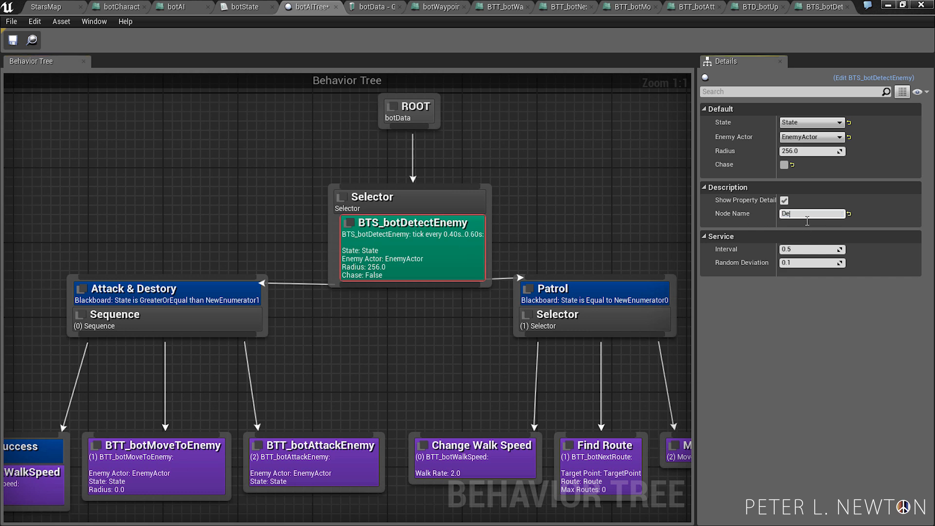
pyautogui.write('Detect Enem')
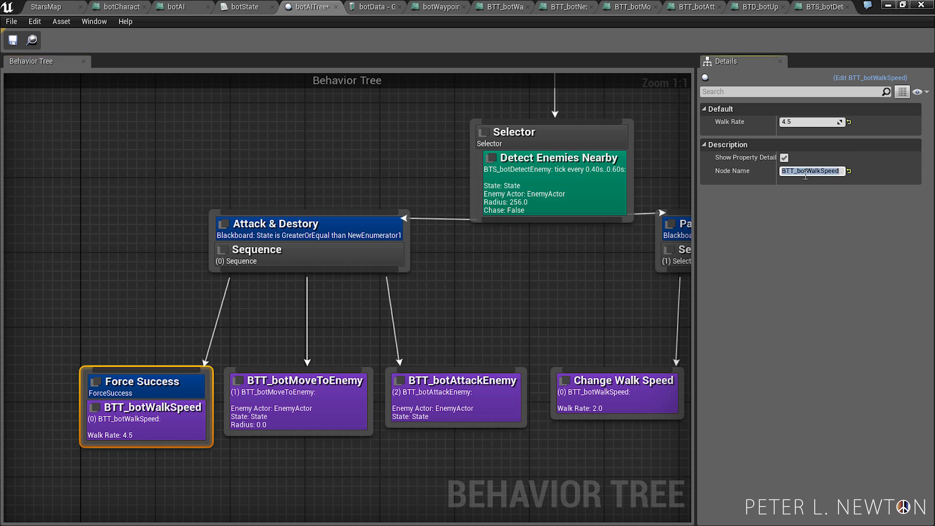
pyautogui.write('Change-Wa')
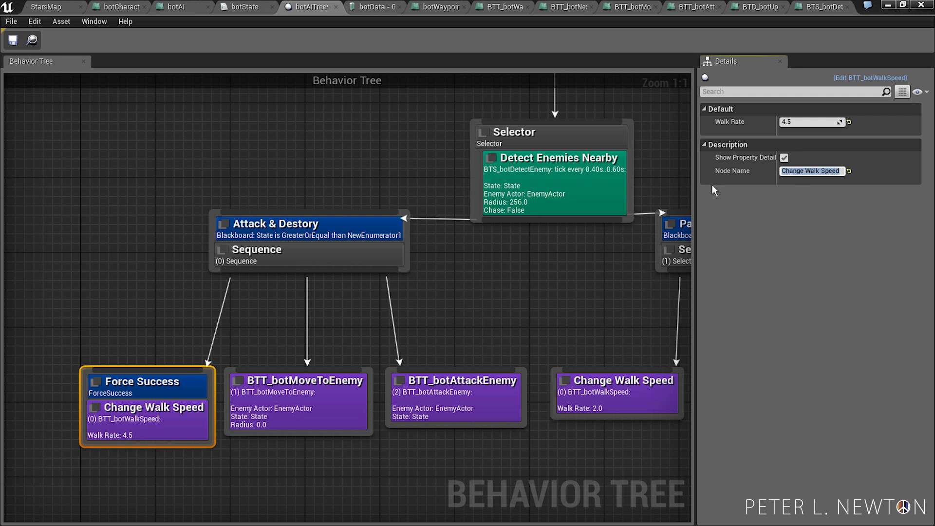
pyautogui.click(297, 380)
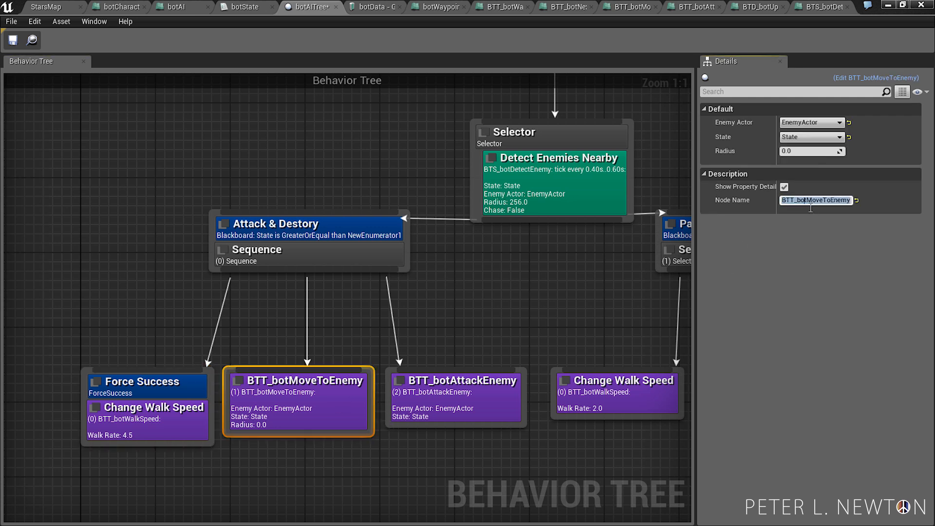
pyautogui.write('Move to')
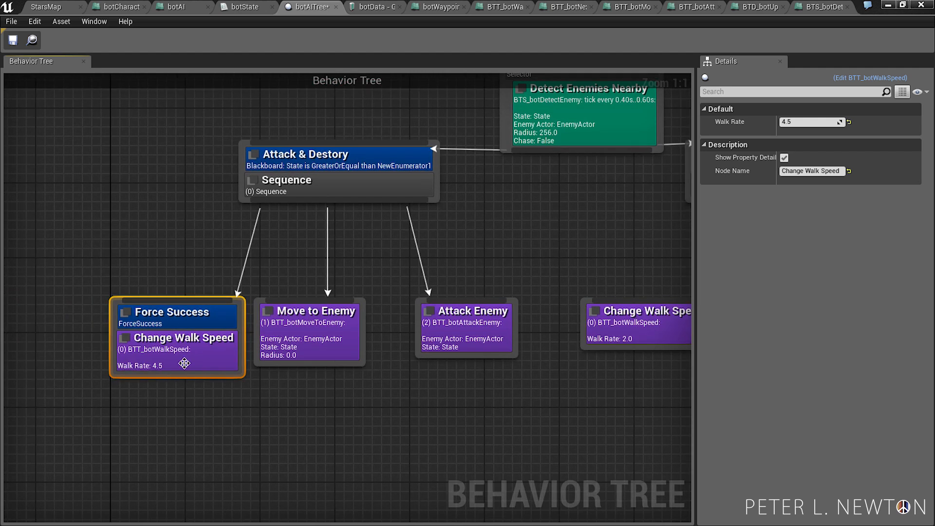
pyautogui.moveTo(733, 228)
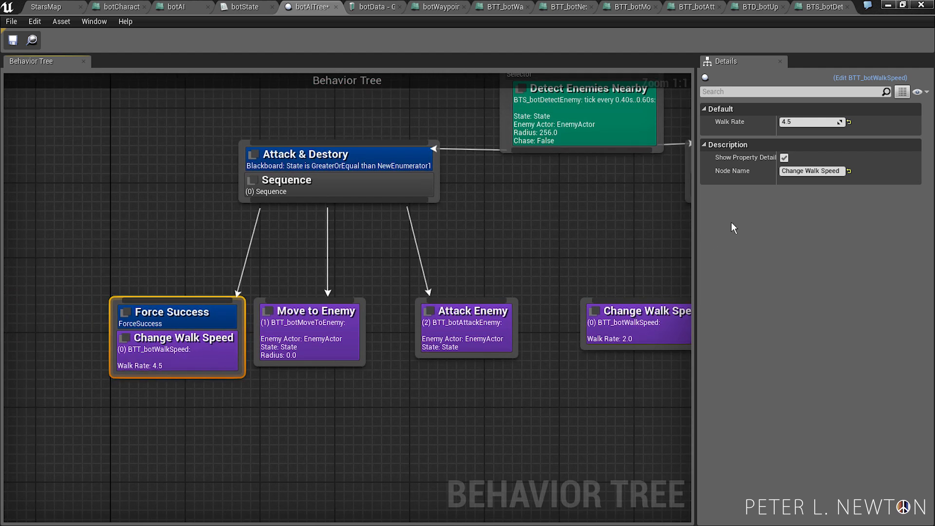
pyautogui.moveTo(766, 170)
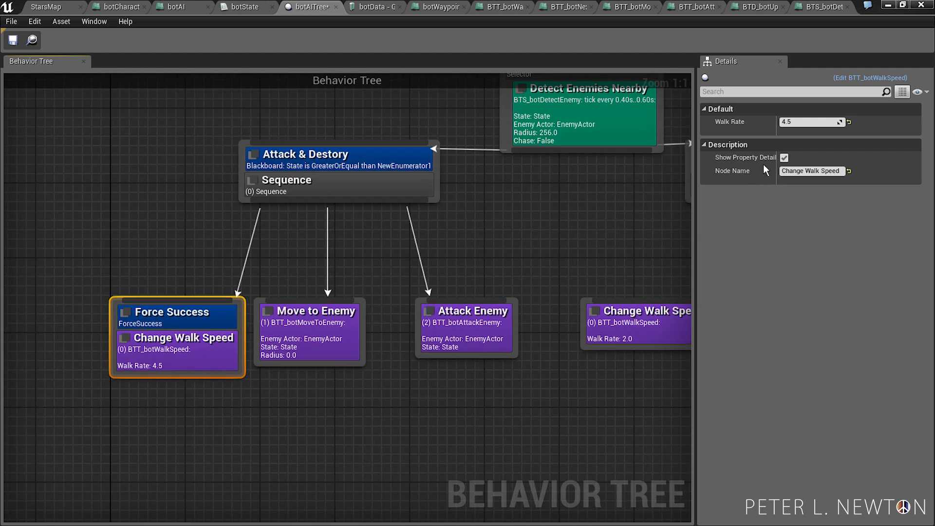
# Step: Hide property details on Change Walk Speed, Move to Enemy, Attack Enemy and Find Route
pyautogui.click(784, 157)
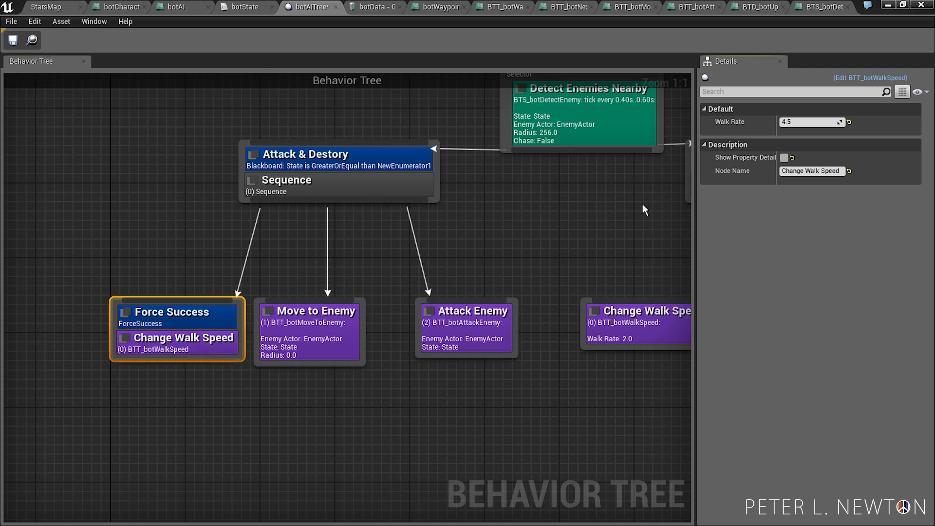
pyautogui.click(309, 310)
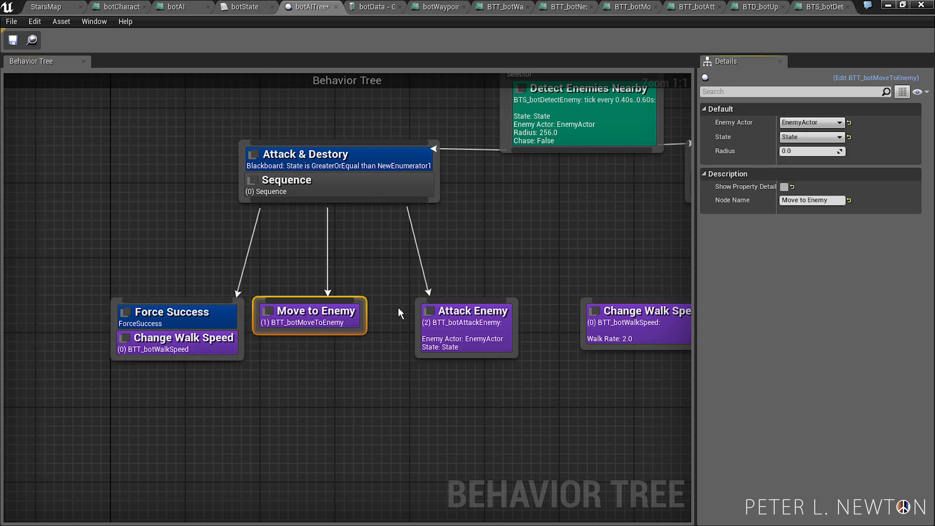
pyautogui.click(465, 310)
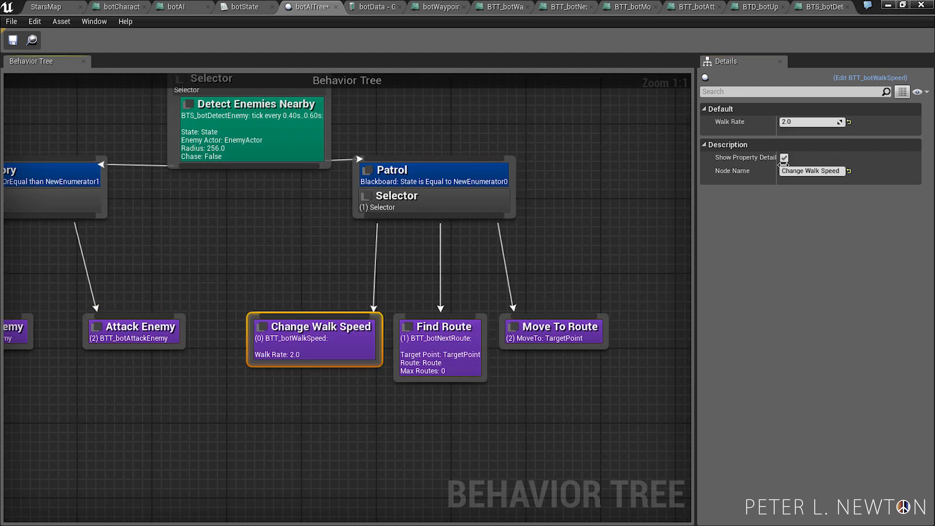
pyautogui.click(438, 326)
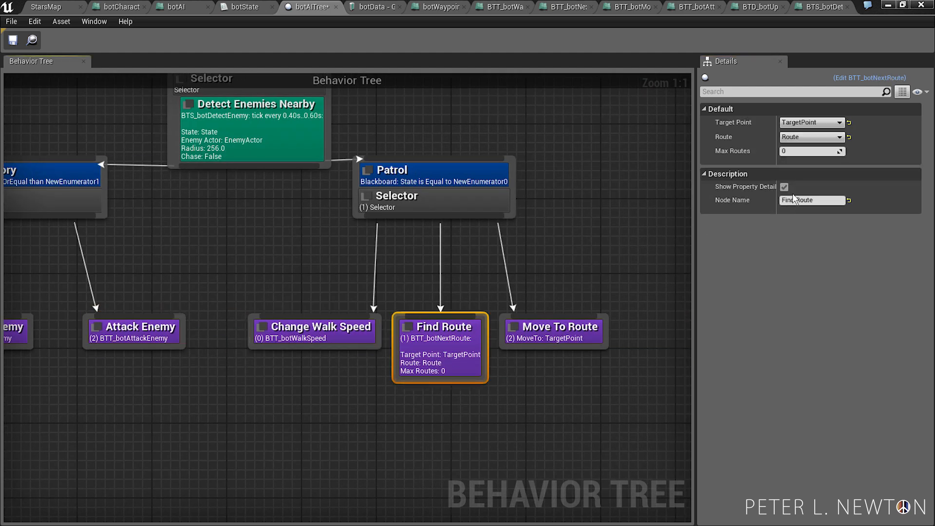
pyautogui.click(551, 327)
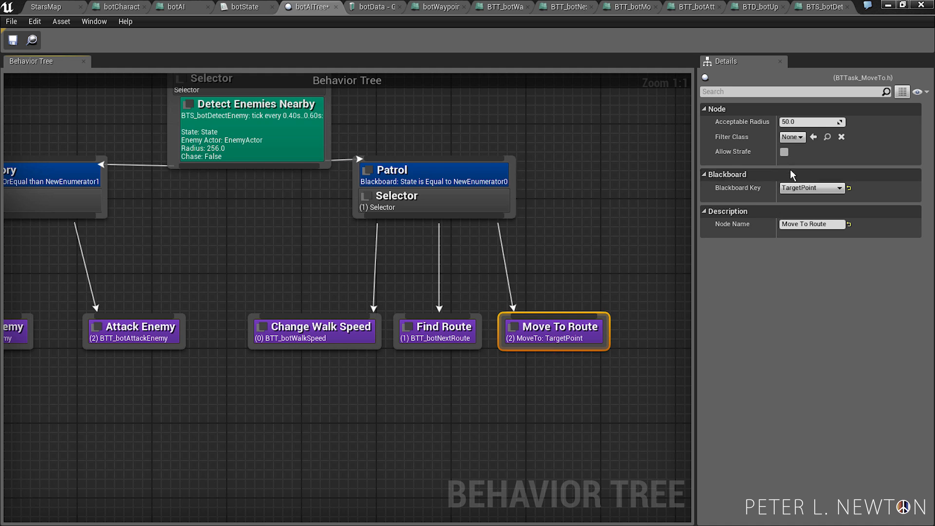
# Step: Check the Detect Enemies Nearby service and Find Route task settings in Details
pyautogui.click(252, 104)
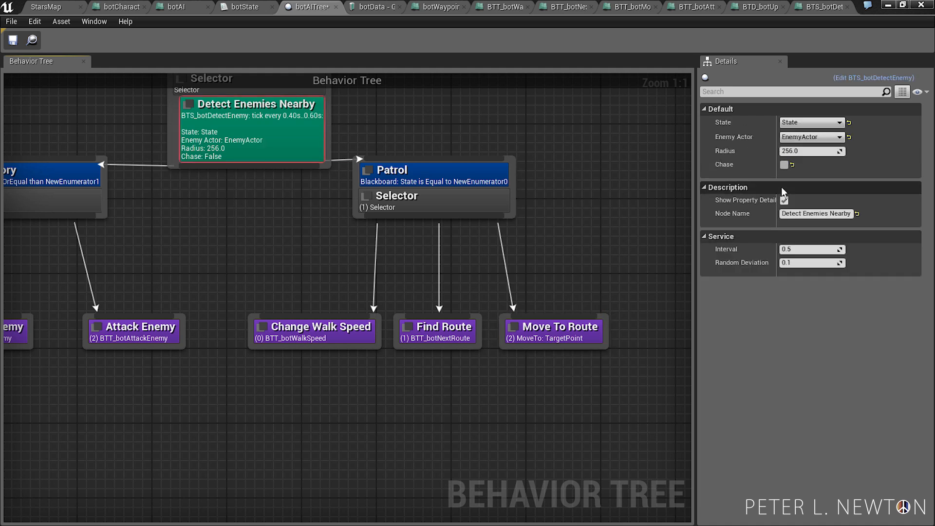
pyautogui.click(784, 200)
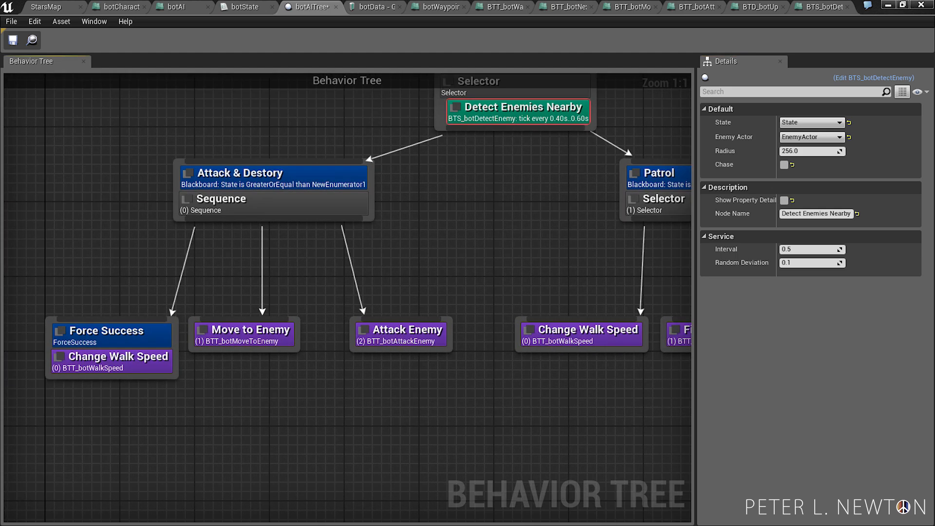
pyautogui.click(412, 298)
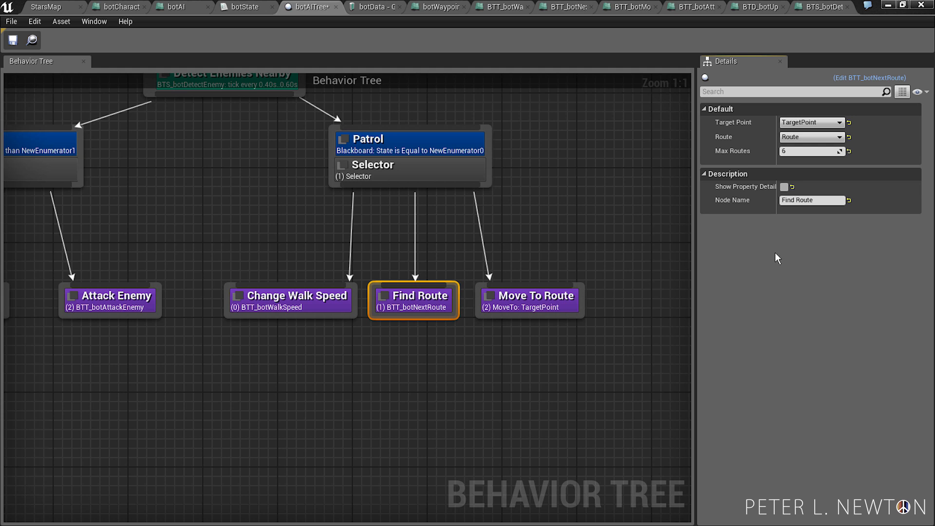
pyautogui.click(12, 40)
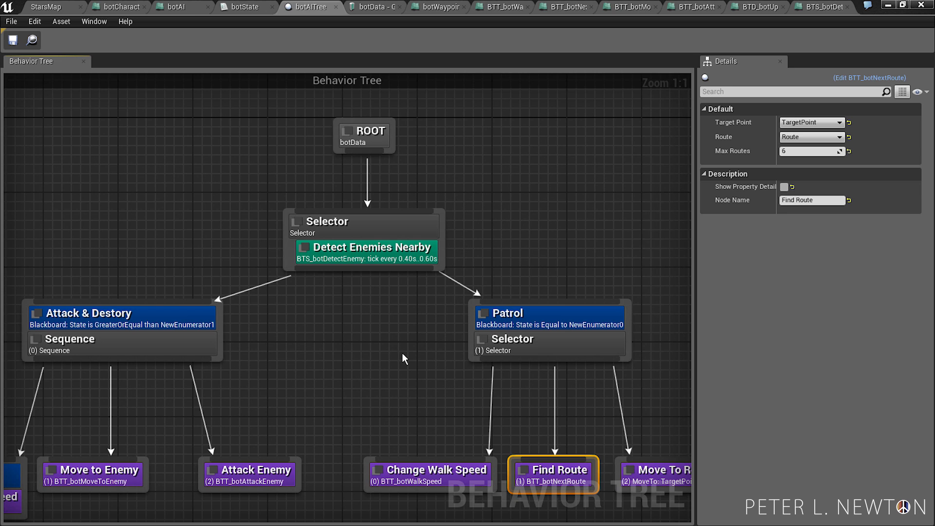
pyautogui.moveTo(230, 153)
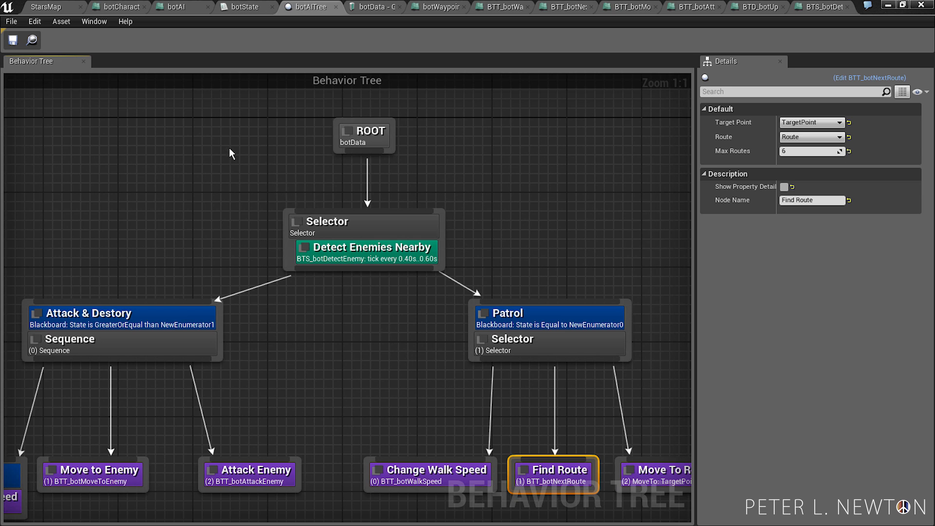
pyautogui.click(176, 6)
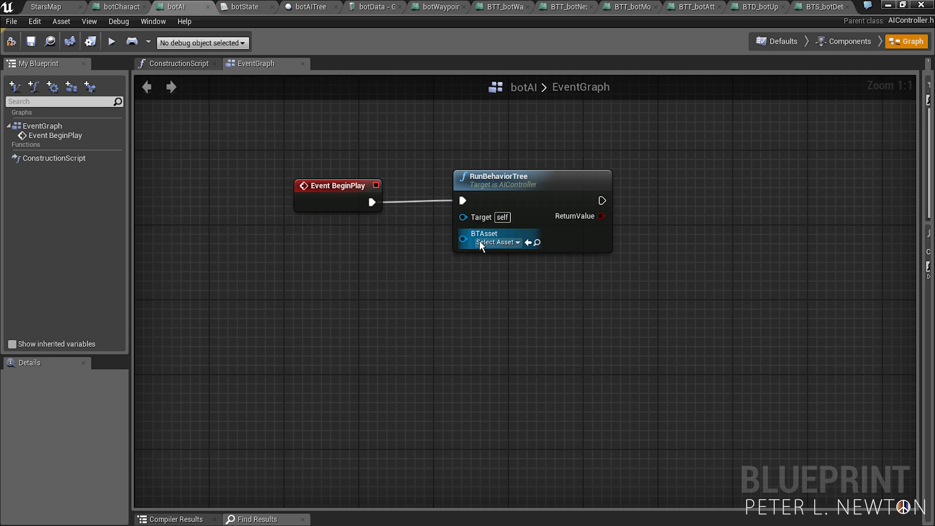
# Step: Set RunBehaviorTree's BTAsset to botAITree, save, and add an 'Initialize Bot AI' comment
pyautogui.click(496, 242)
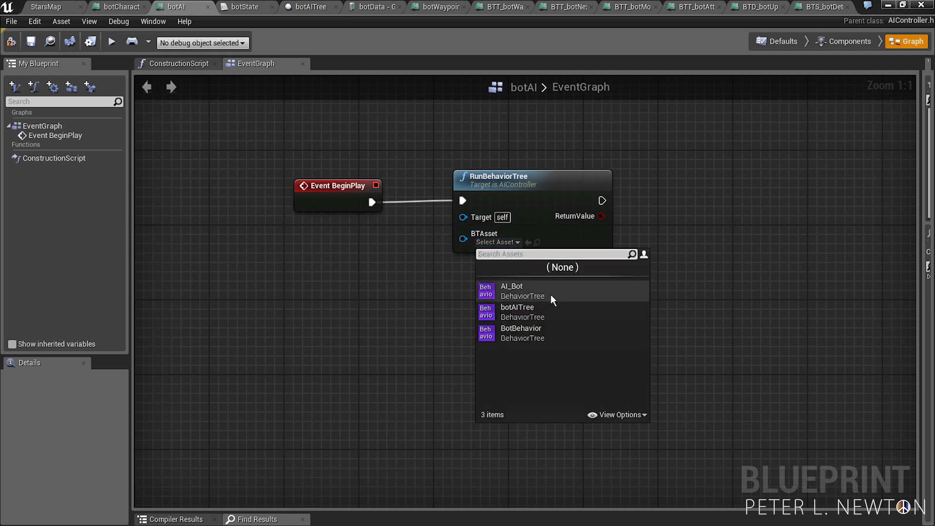
pyautogui.moveTo(541, 321)
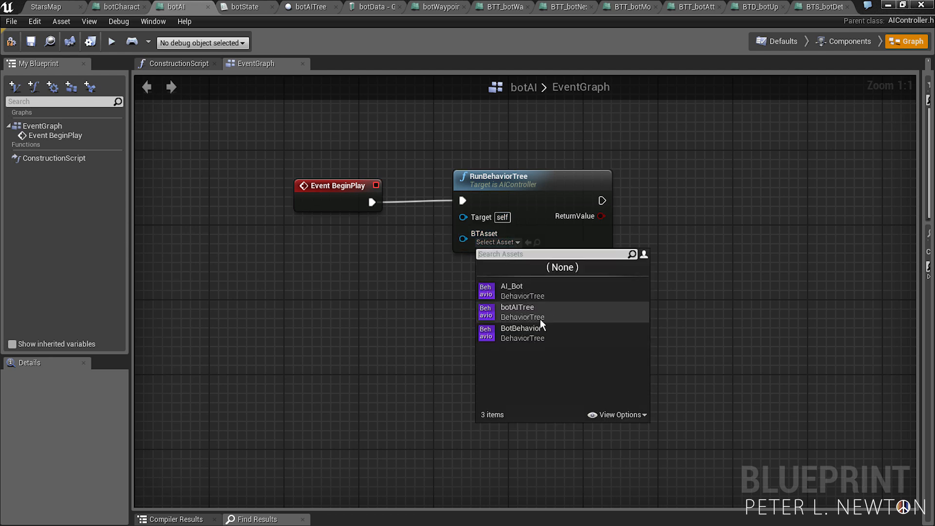
pyautogui.click(517, 312)
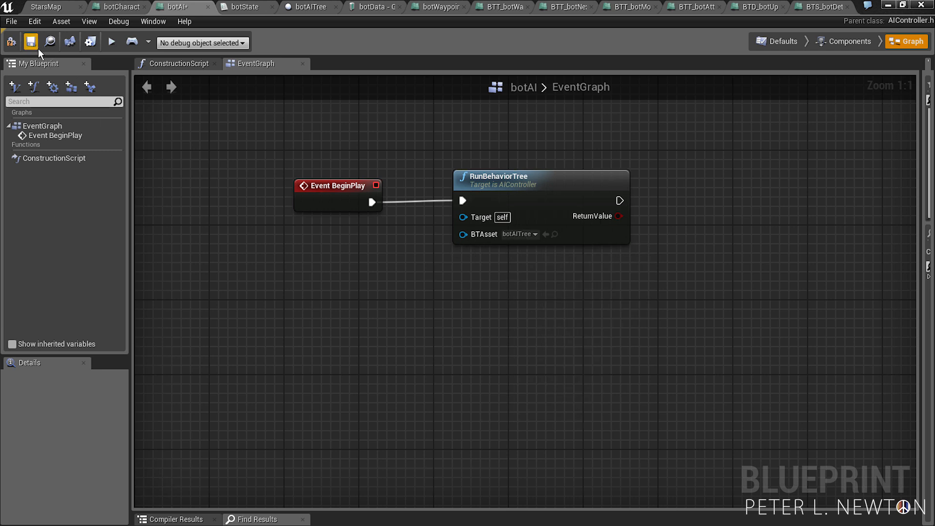
pyautogui.click(10, 42)
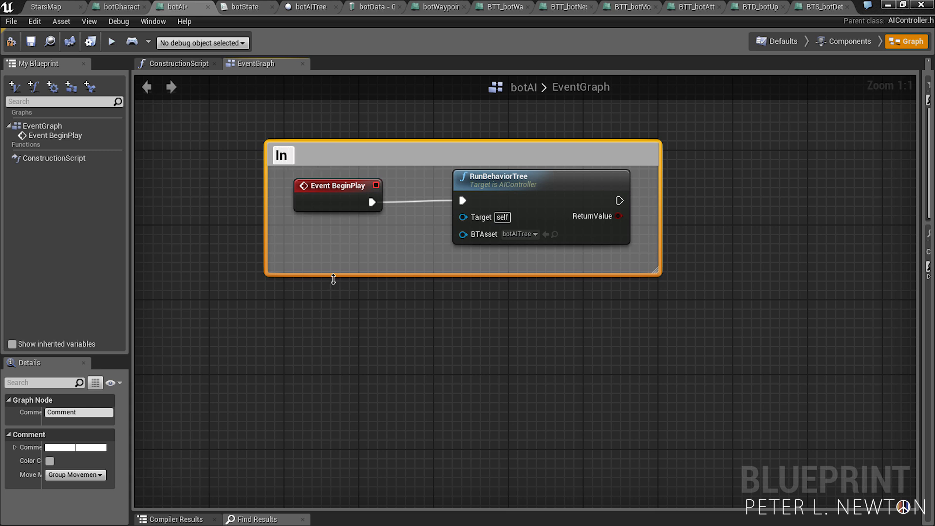
pyautogui.write('Initialize Bot AI')
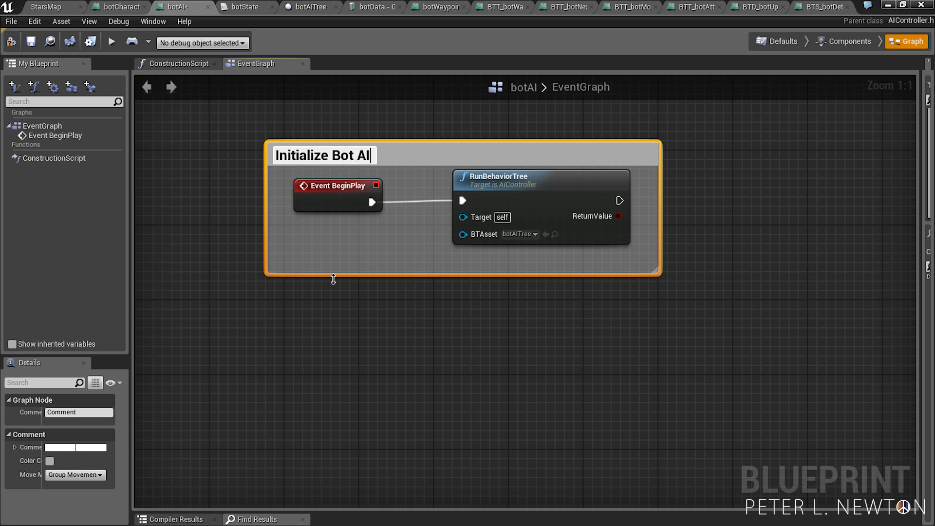
pyautogui.click(540, 273)
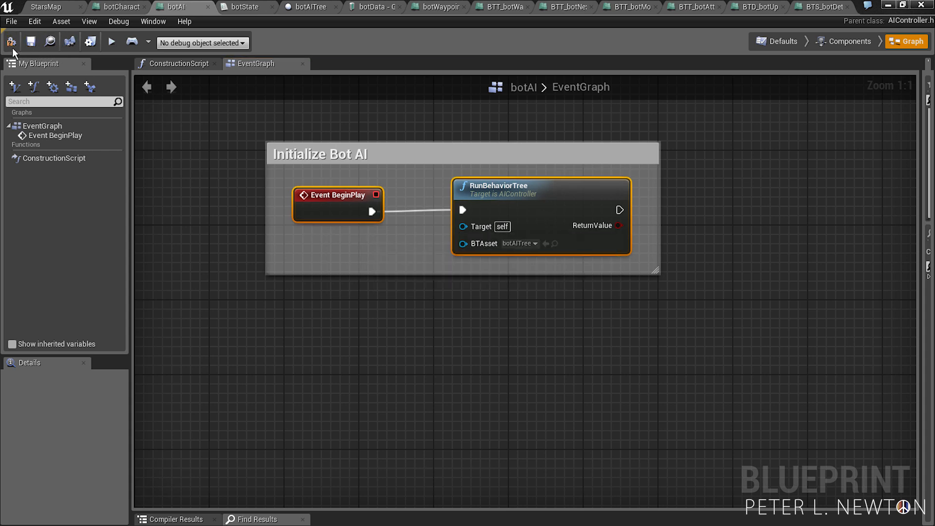
# Step: Compile the botAI blueprint
pyautogui.click(11, 42)
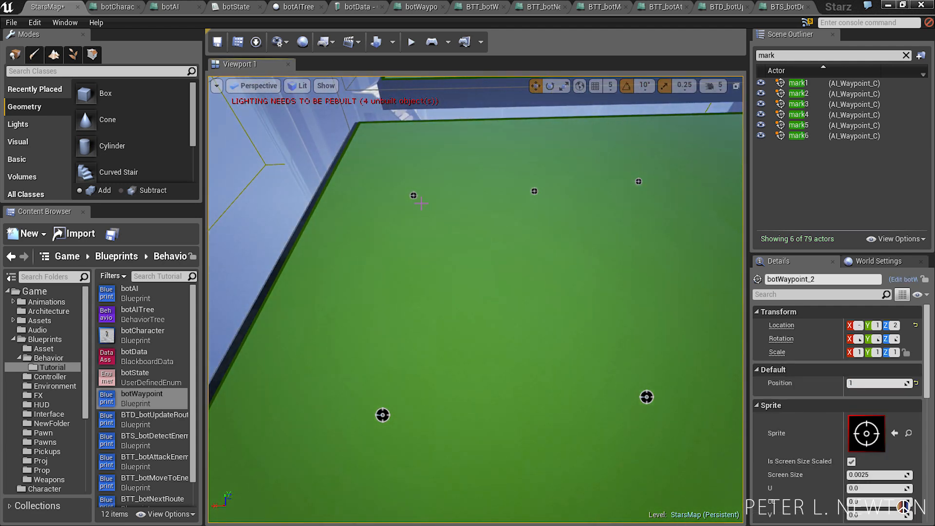
# Step: Set the far-right waypoint's Position to 5, then open the botCharacter blueprint
pyautogui.click(413, 196)
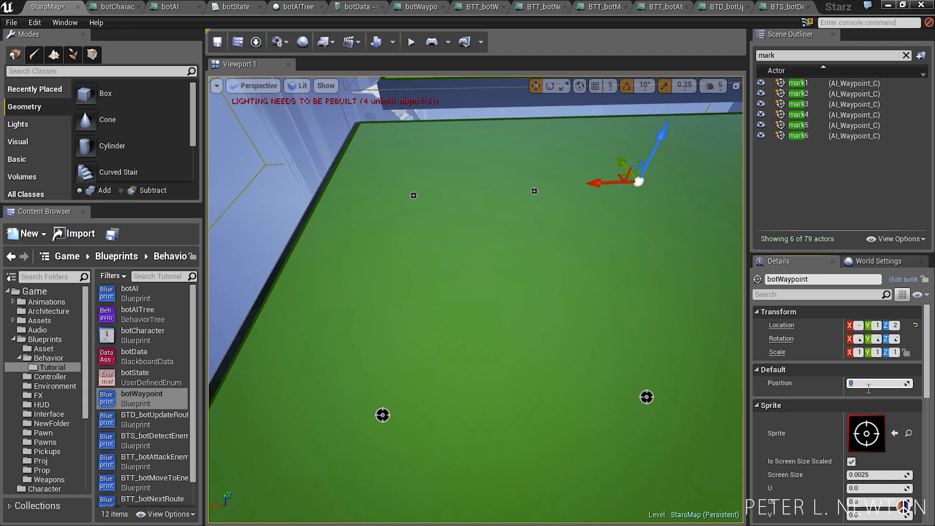
pyautogui.write('5')
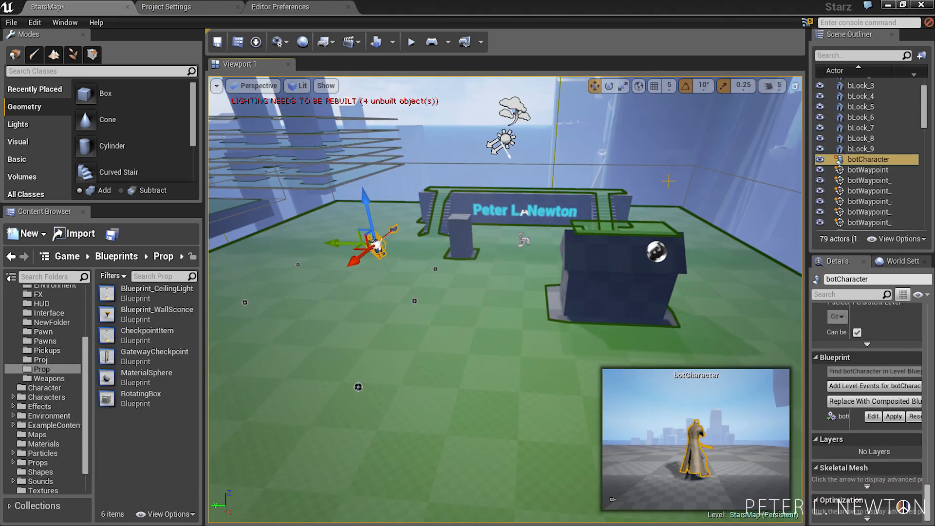
pyautogui.doubleClick(866, 159)
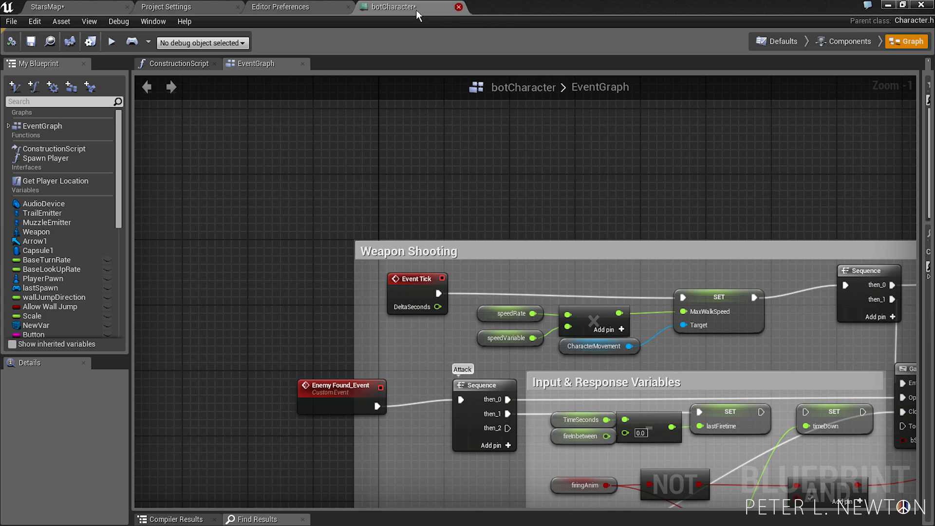
# Step: Set botCharacter's AI Controller Class to botAI in Defaults, then return to StarsMap
pyautogui.click(166, 6)
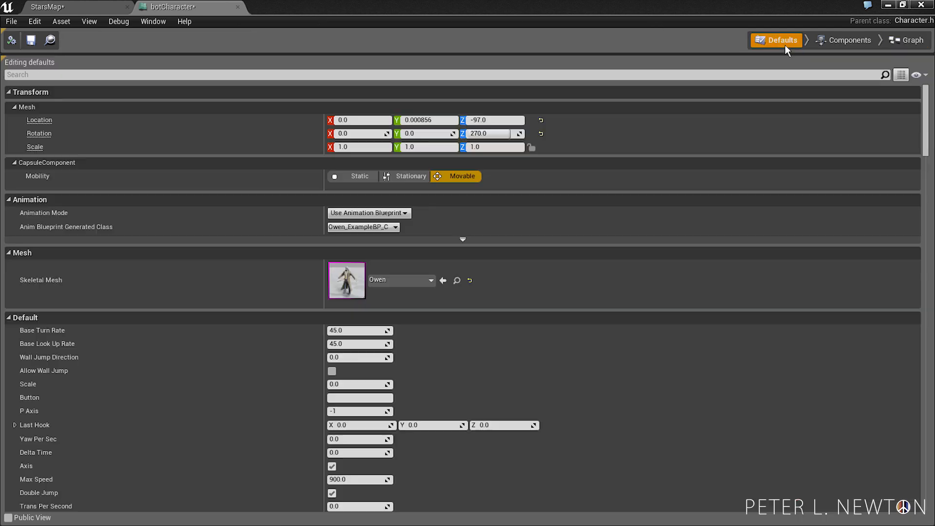
pyautogui.scroll(-3)
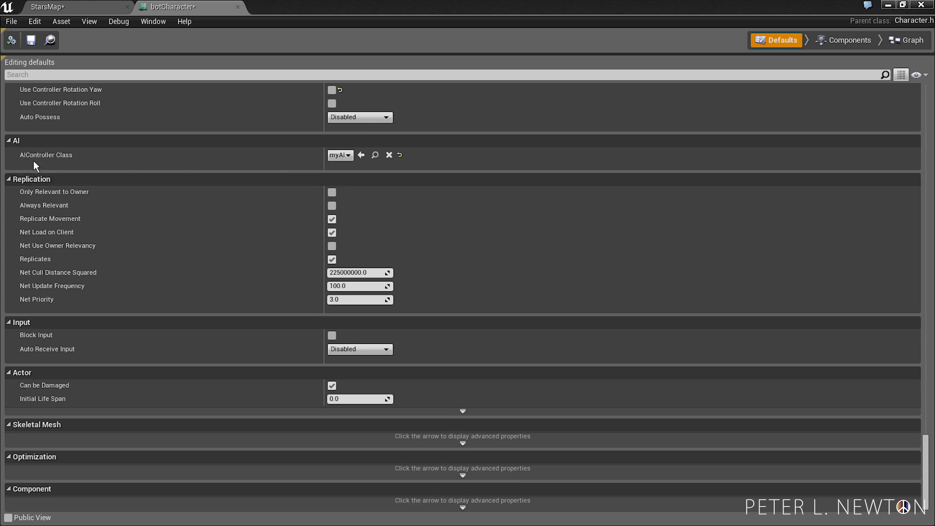
pyautogui.click(348, 155)
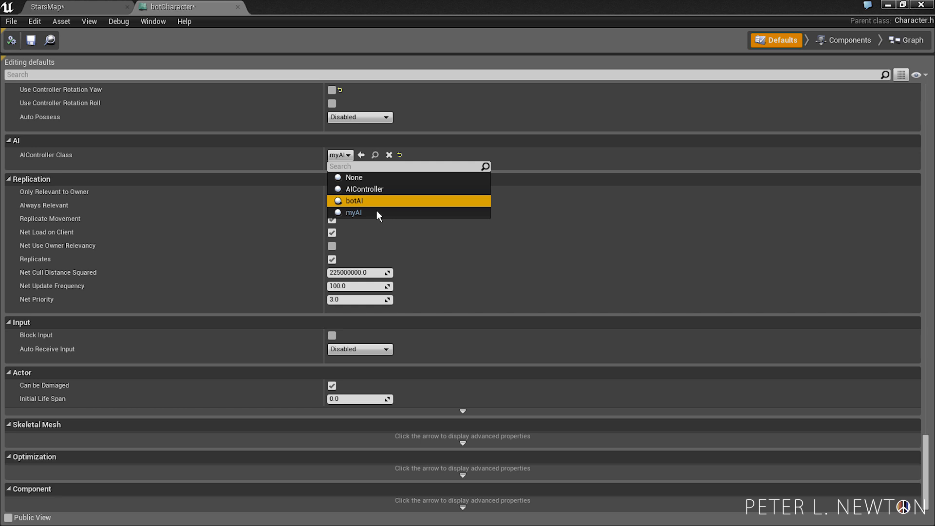
pyautogui.click(354, 200)
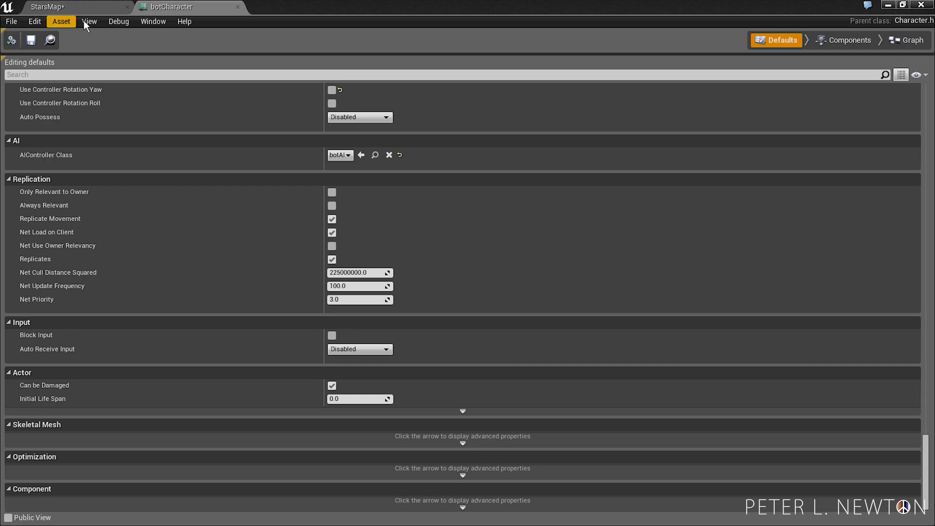
pyautogui.click(11, 22)
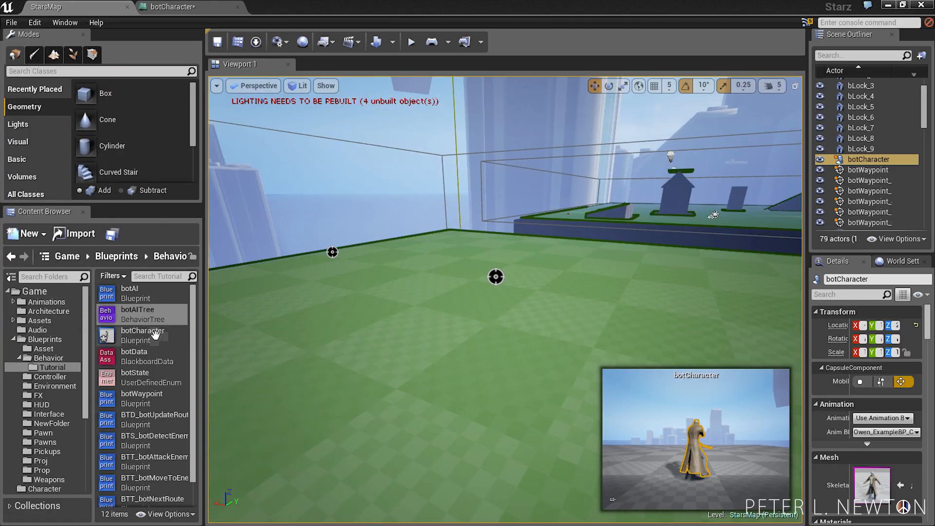
# Step: Add the BTD_botUpdateRoute decorator to Move To Route, then go back to StarsMap
pyautogui.doubleClick(137, 313)
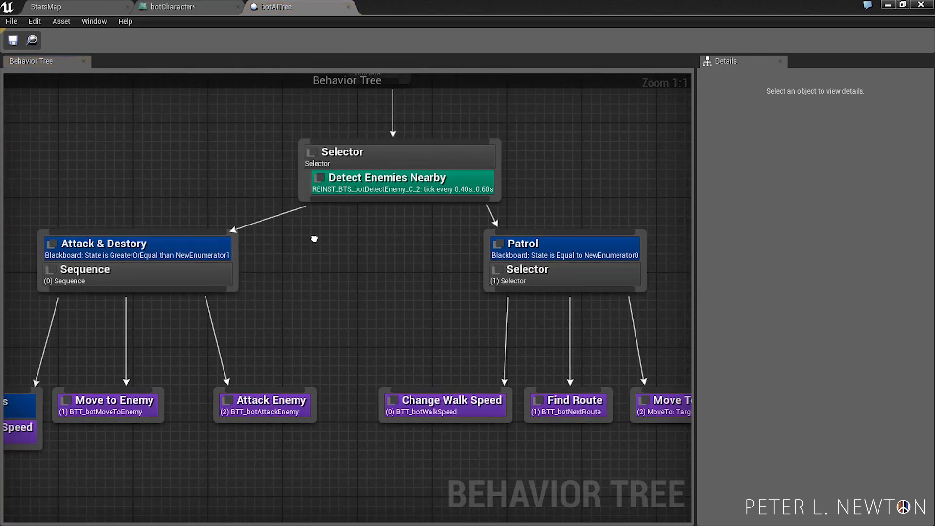
pyautogui.rightClick(526, 382)
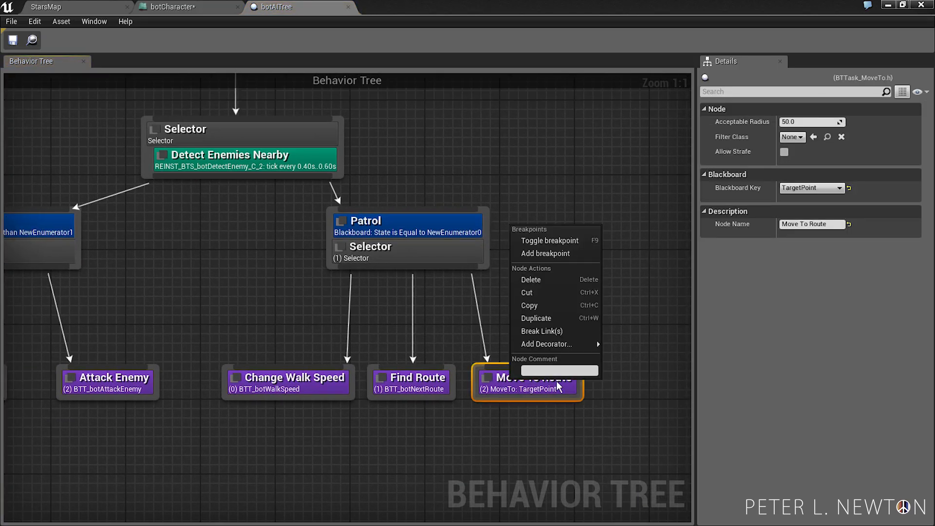
pyautogui.click(545, 344)
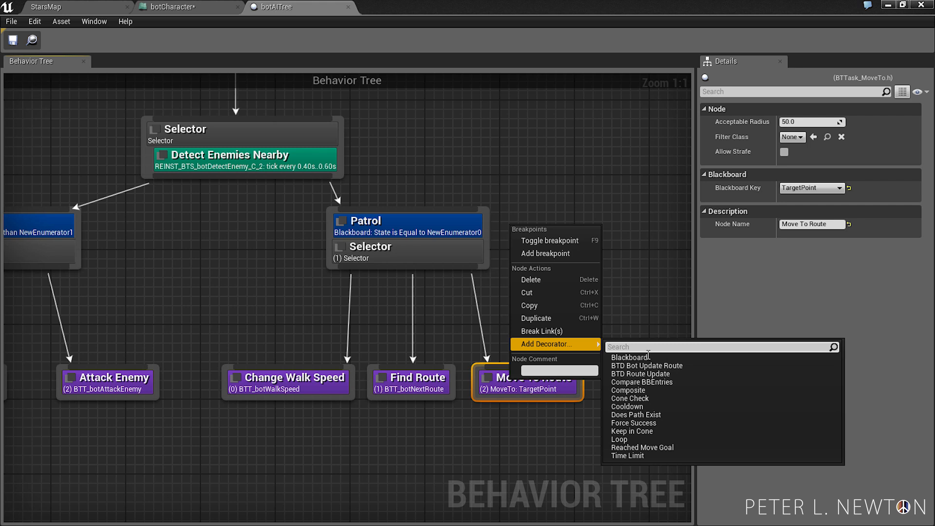
pyautogui.write('BTD B')
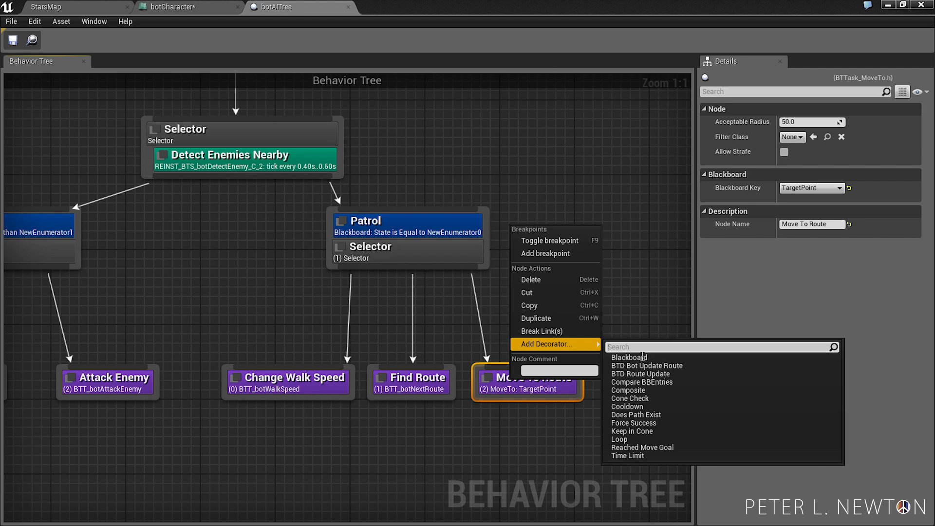
pyautogui.write('BTD')
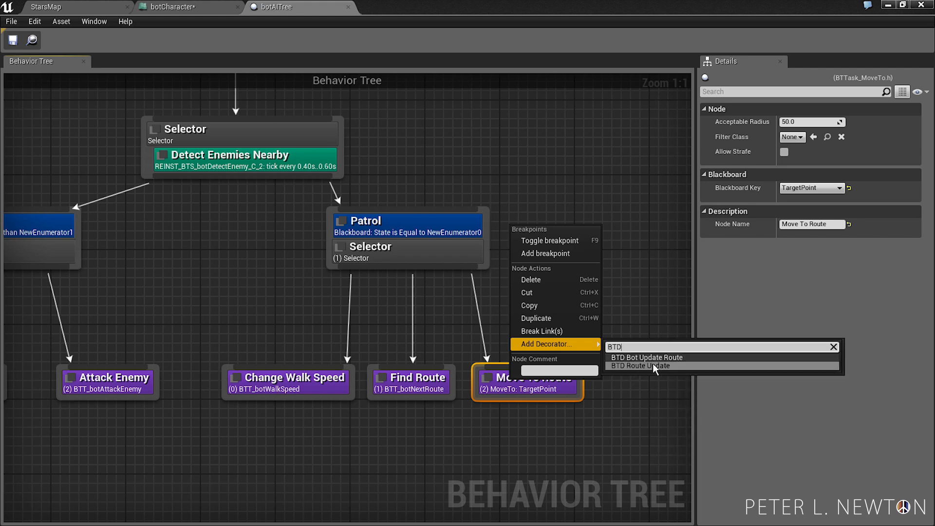
pyautogui.click(647, 356)
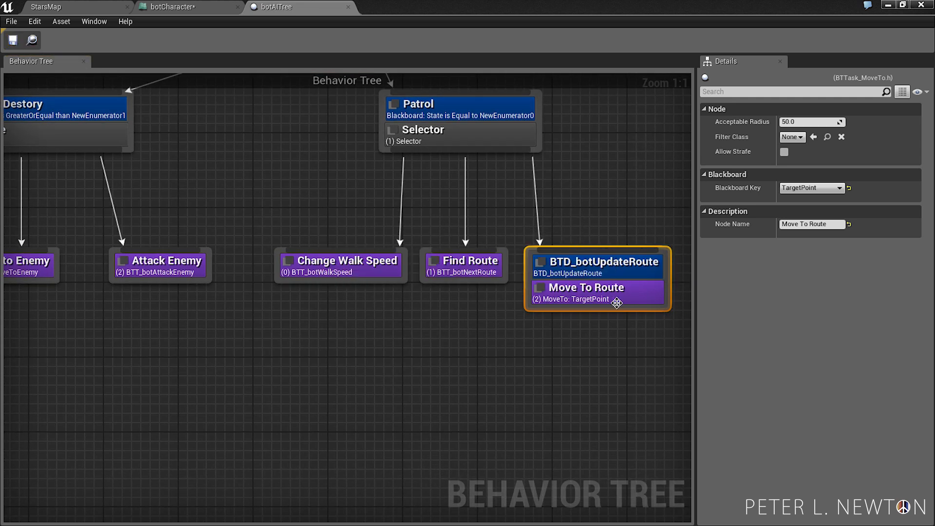
pyautogui.moveTo(576, 306)
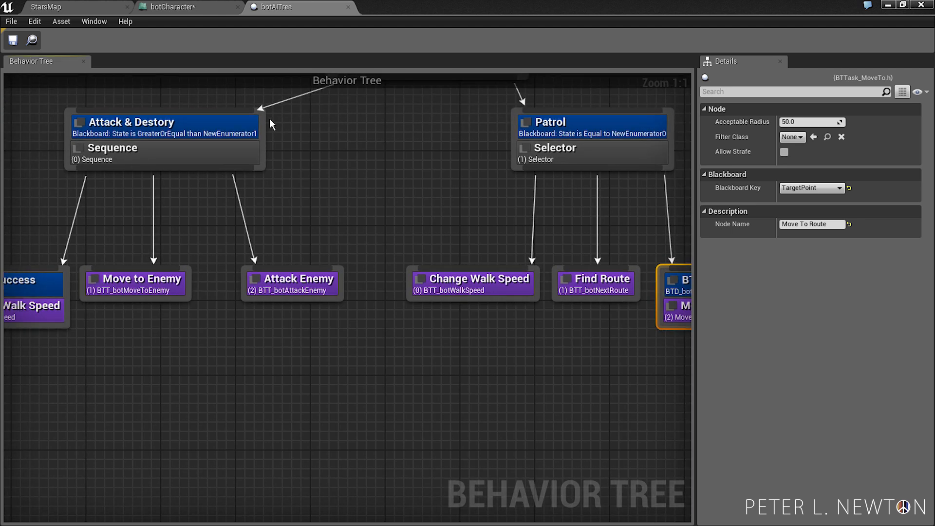
pyautogui.click(46, 6)
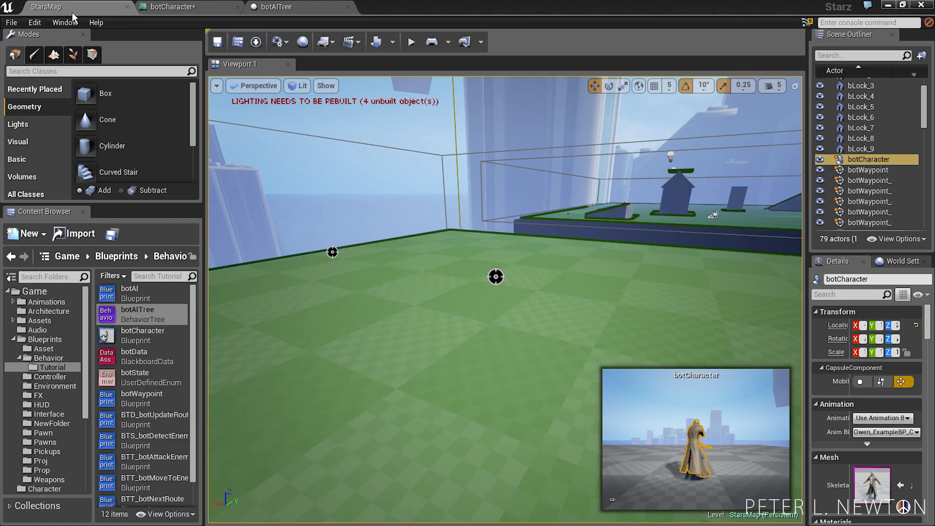
# Step: Save the pending blueprint changes and bring up the botAITree behavior tree
pyautogui.click(10, 22)
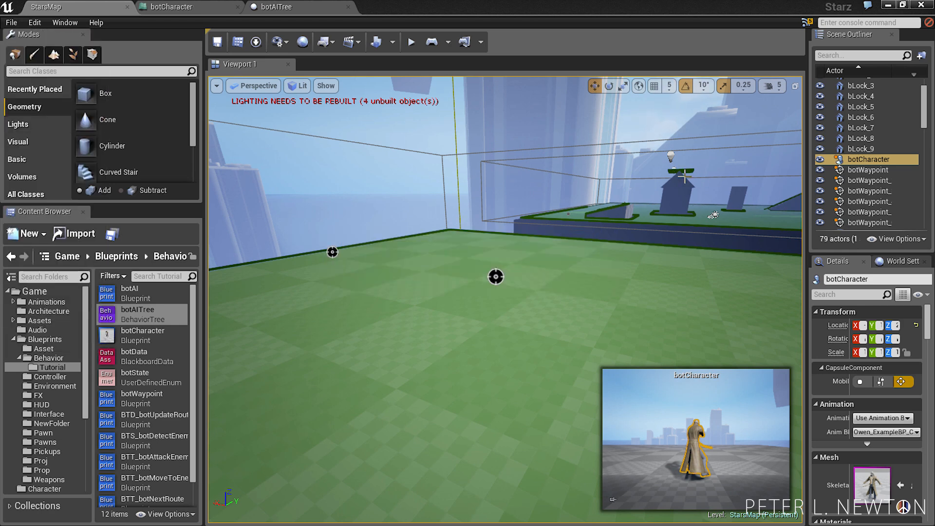
pyautogui.doubleClick(153, 414)
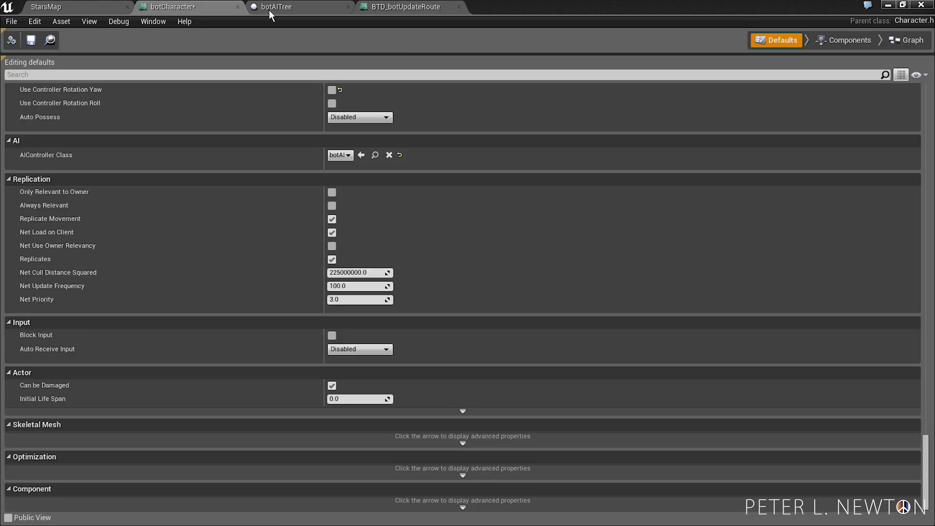
pyautogui.click(277, 7)
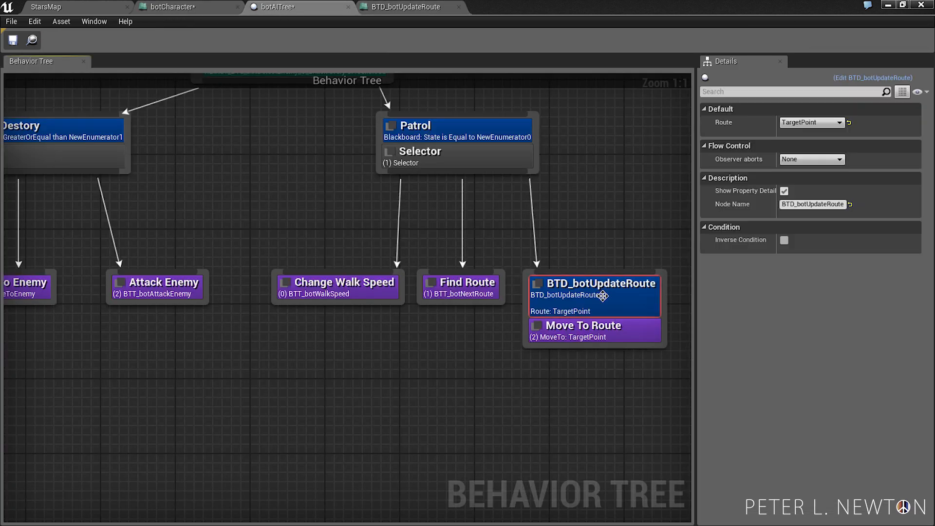
# Step: Set the decorator's Route key to Route, rename it 'Update Route', and return to StarsMap
pyautogui.click(810, 123)
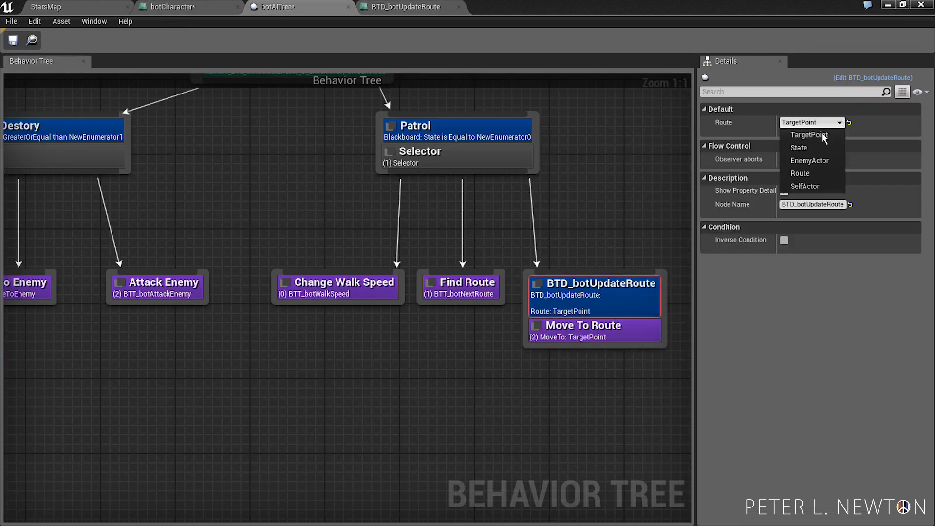
pyautogui.click(799, 173)
pyautogui.write('U')
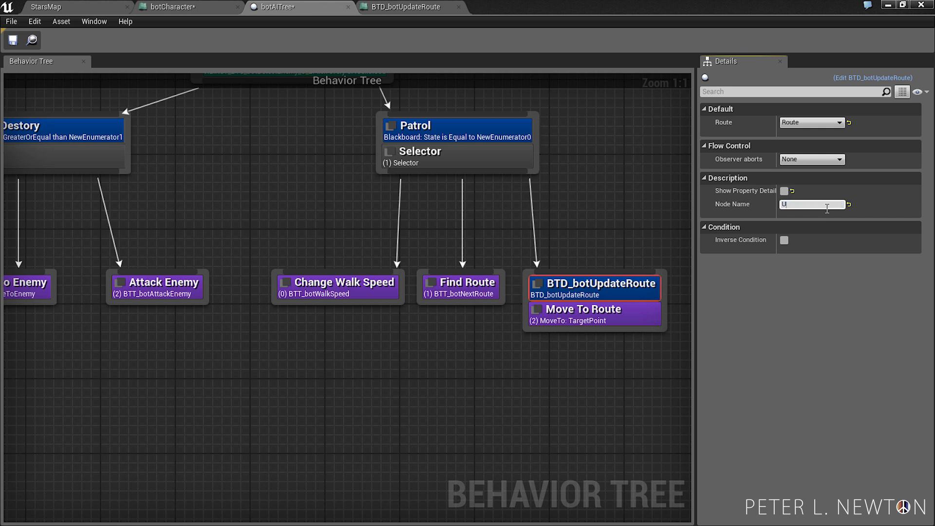
pyautogui.write('pdate R')
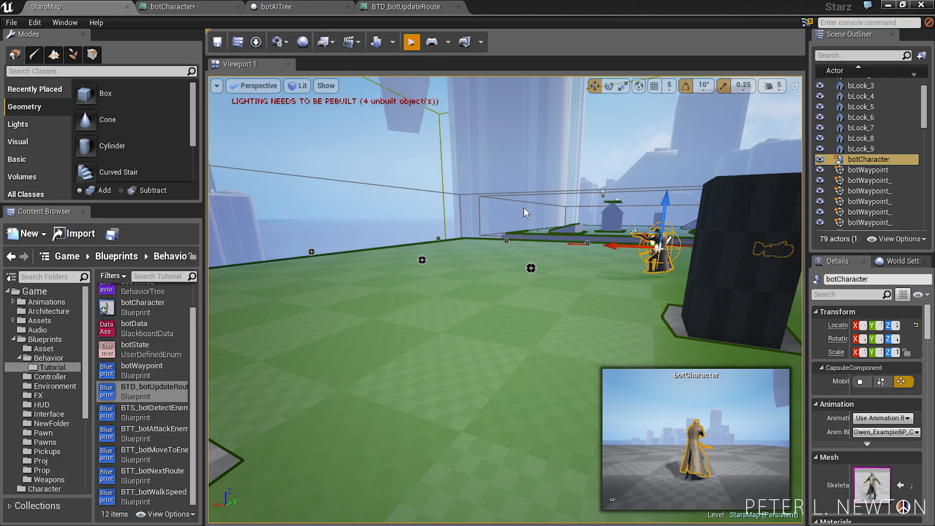
pyautogui.click(411, 42)
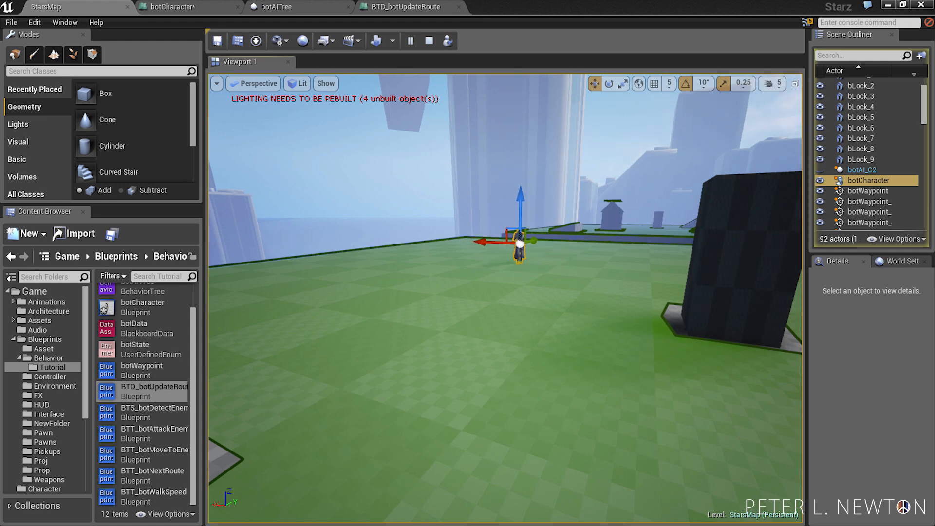
# Step: Simulate StarsMap and watch botAITree run Update Route and Move To Route
pyautogui.rightClick(511, 208)
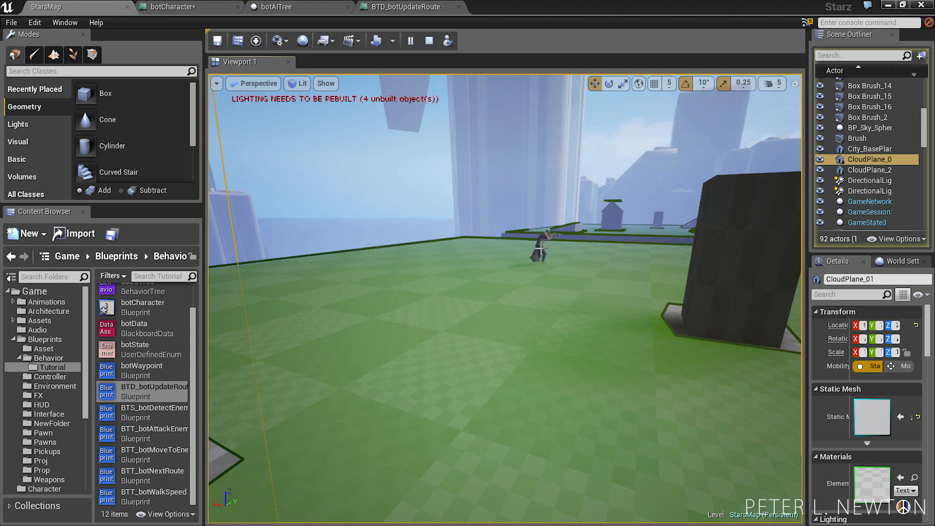
pyautogui.click(275, 6)
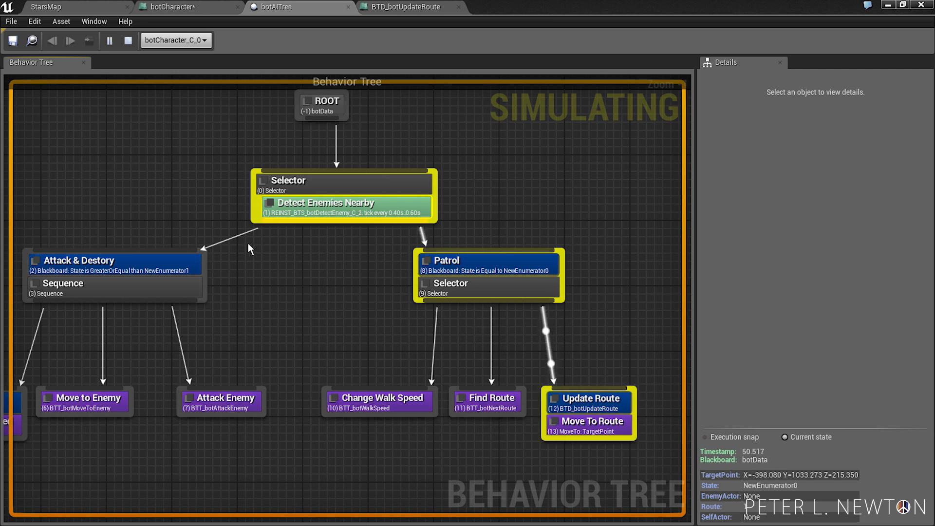
pyautogui.moveTo(483, 261)
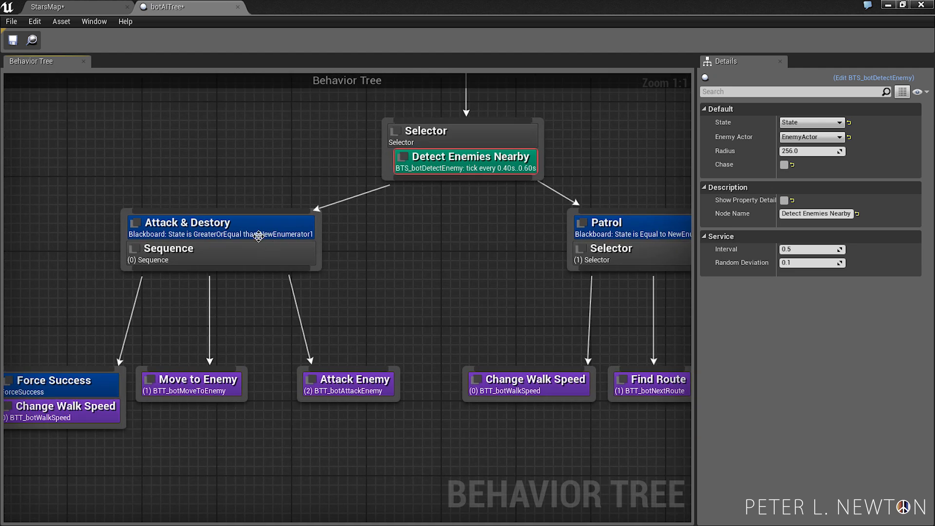
# Step: Review the chase speed and attack tasks, then set Move to Enemy's Radius to 256
pyautogui.click(221, 227)
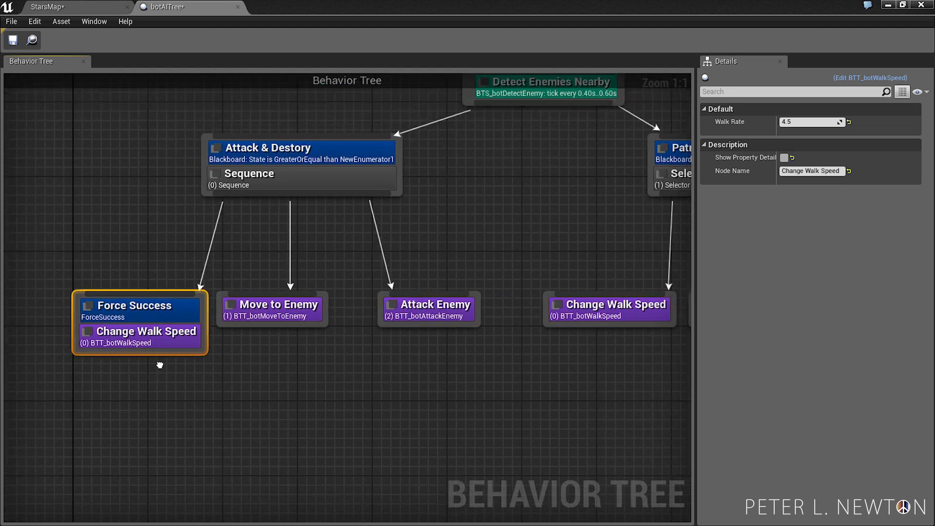
pyautogui.click(276, 307)
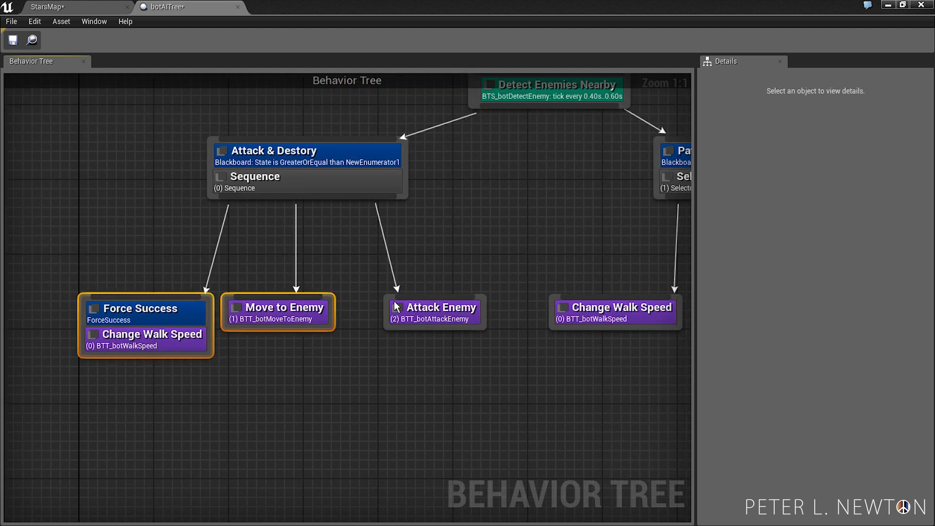
pyautogui.click(434, 311)
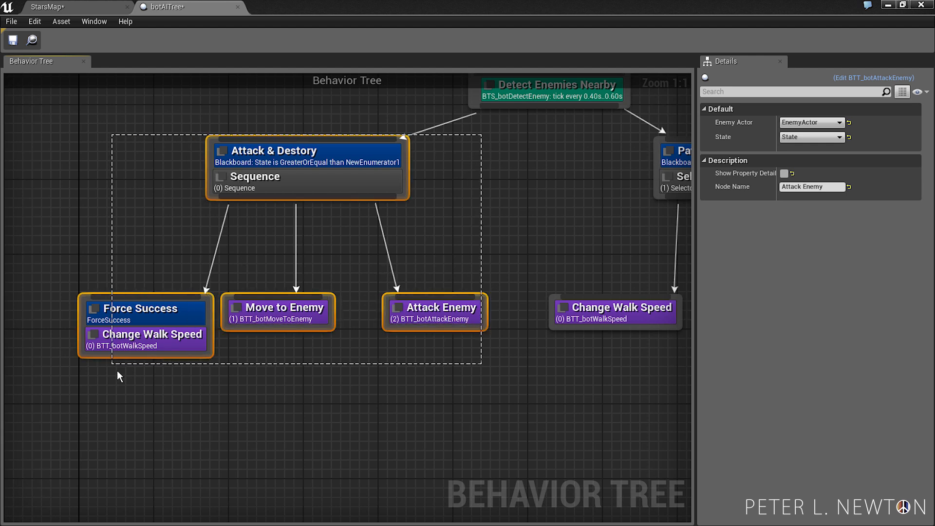
pyautogui.click(302, 310)
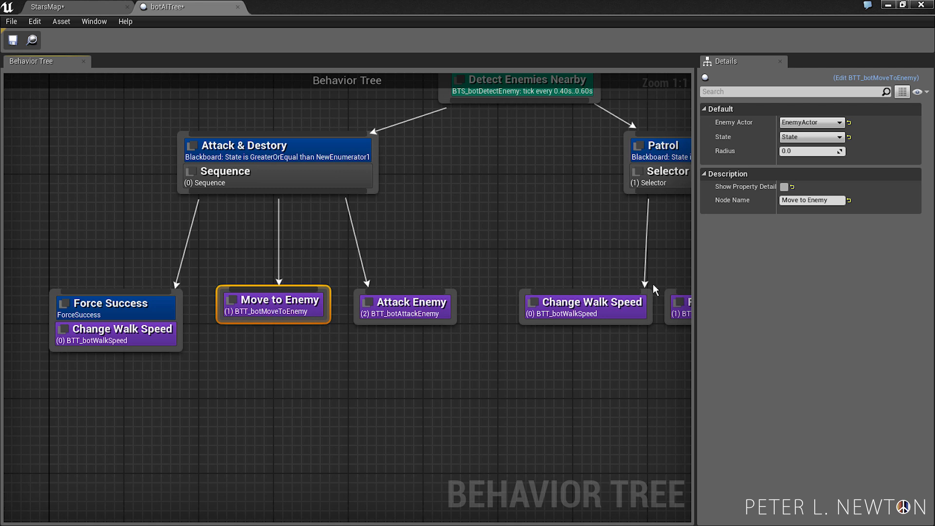
pyautogui.write('256')
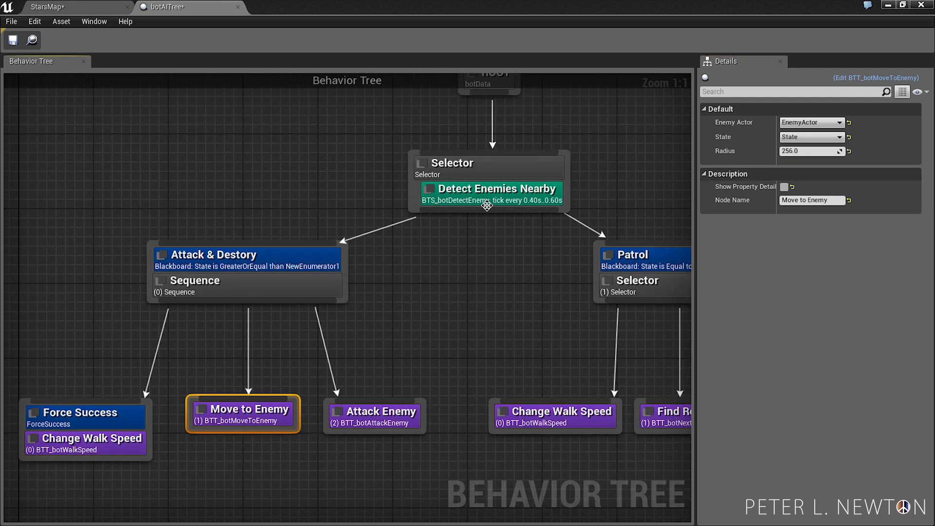
# Step: Set Detect Enemies Nearby's Radius to 512.0, check Update Route, and save botAITree
pyautogui.click(491, 189)
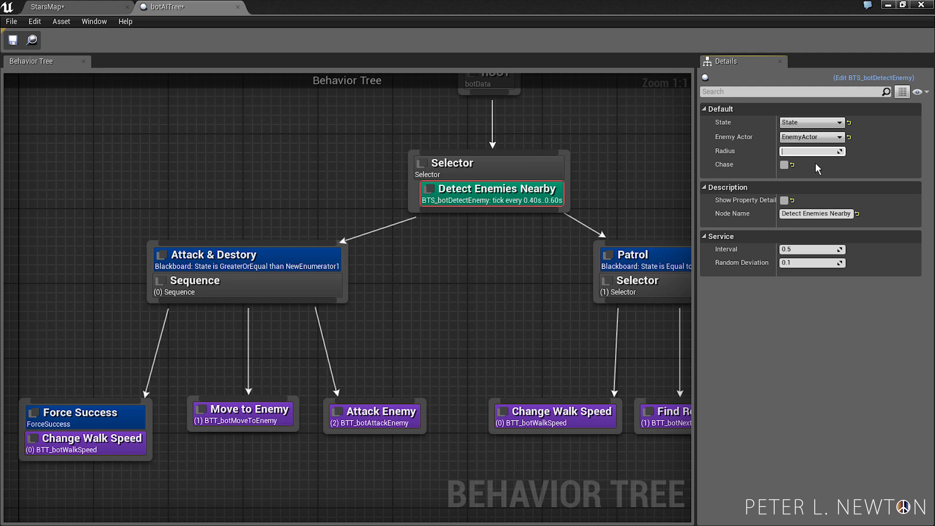
pyautogui.write('512.0')
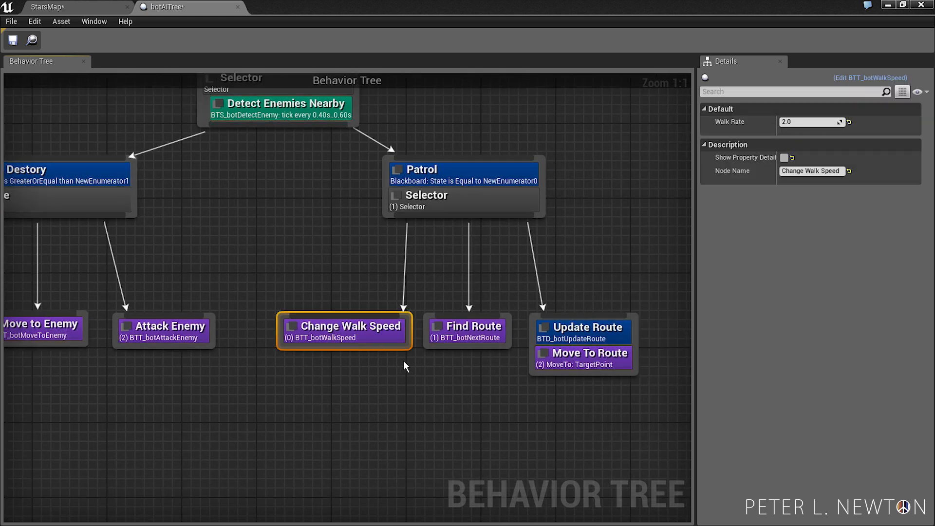
pyautogui.click(467, 331)
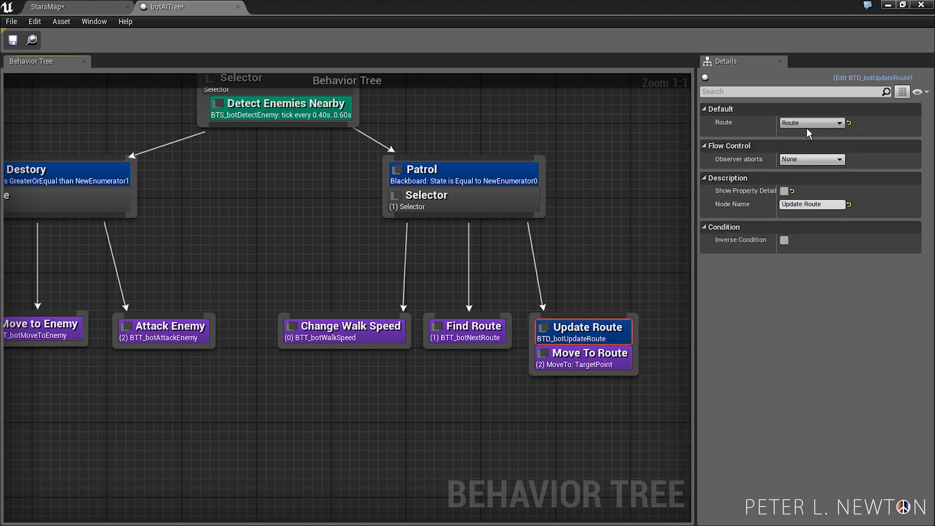
pyautogui.click(582, 352)
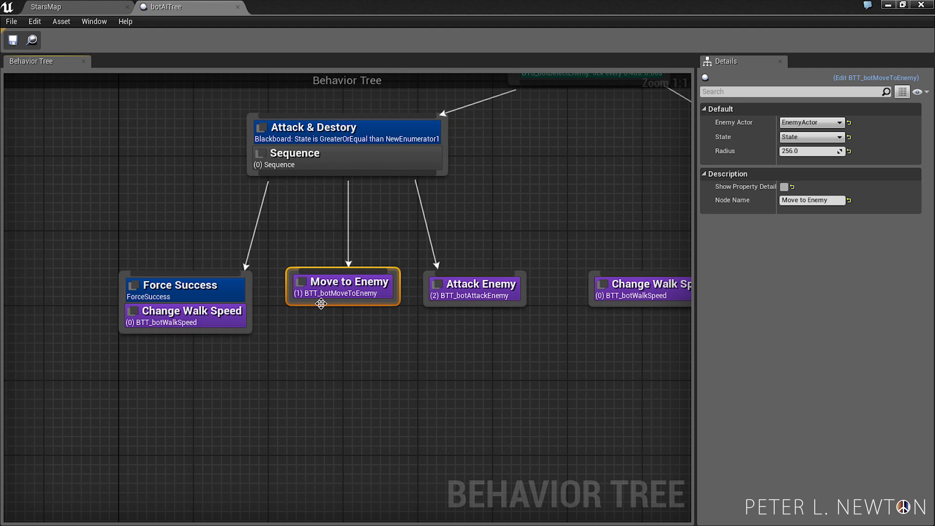
# Step: Open the BTT_botMoveToEnemy event graph from the Move to Enemy task
pyautogui.doubleClick(342, 281)
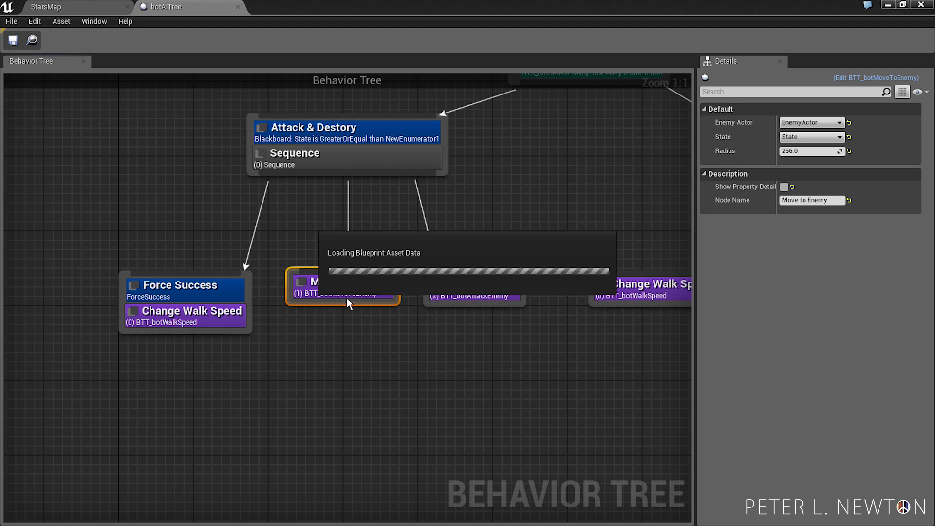
pyautogui.doubleClick(343, 286)
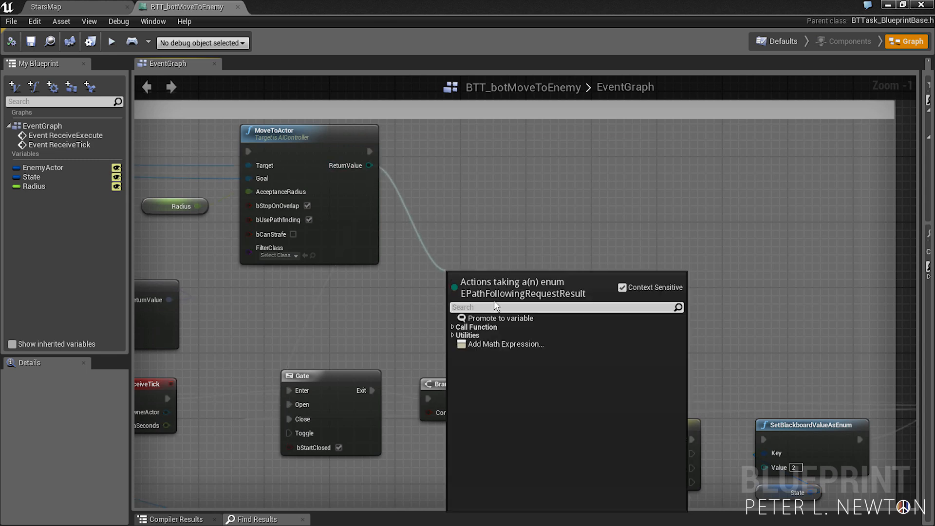
# Step: Add an Equal (Enum) node testing MoveToActor's result for Failed, wire it to Branch, compile
pyautogui.write('eq')
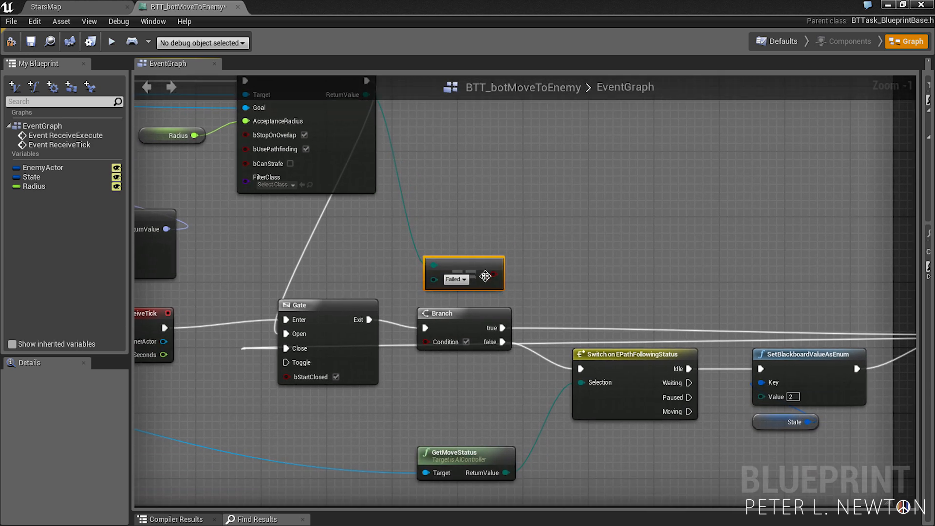
pyautogui.moveTo(490, 284)
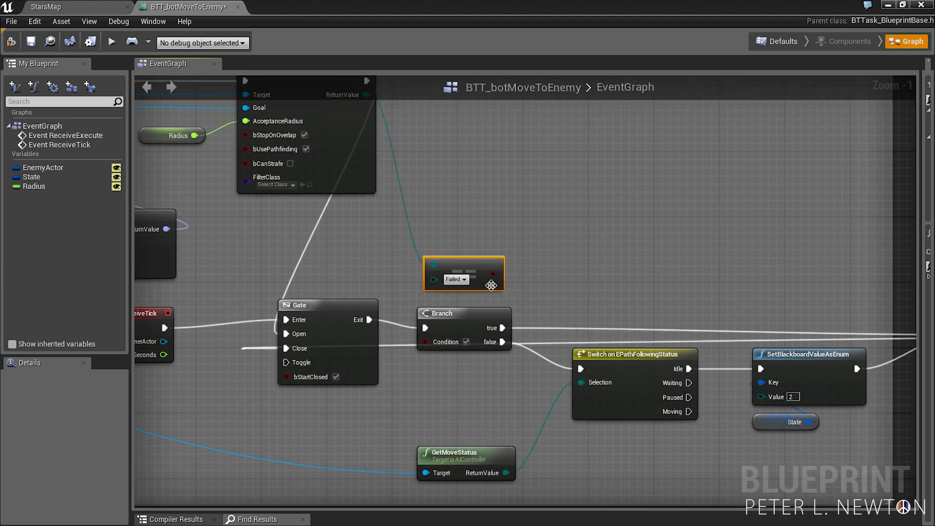
pyautogui.moveTo(491, 285); pyautogui.dragTo(483, 279)
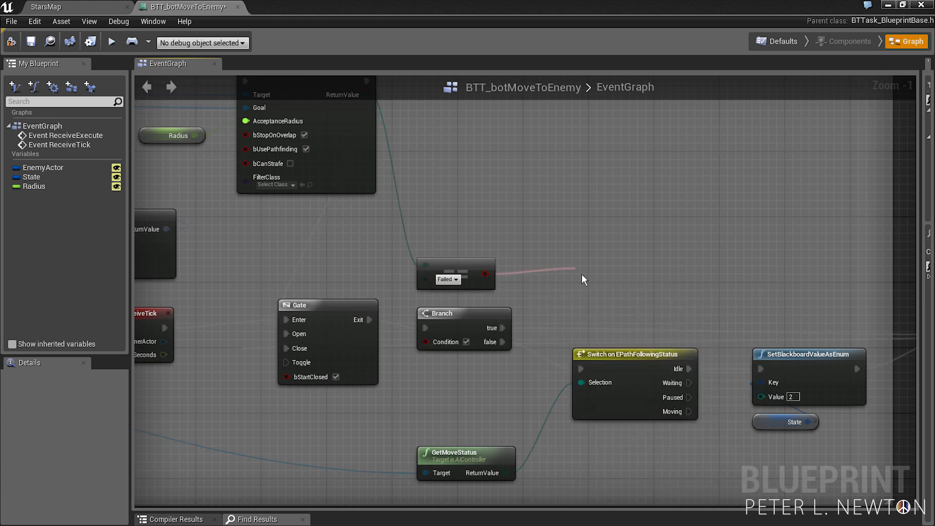
pyautogui.click(456, 273)
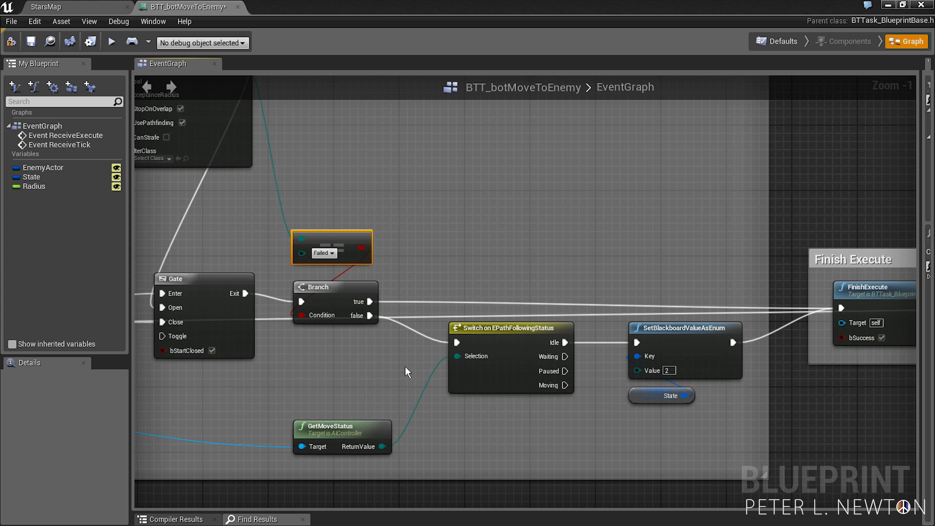
pyautogui.moveTo(581, 339)
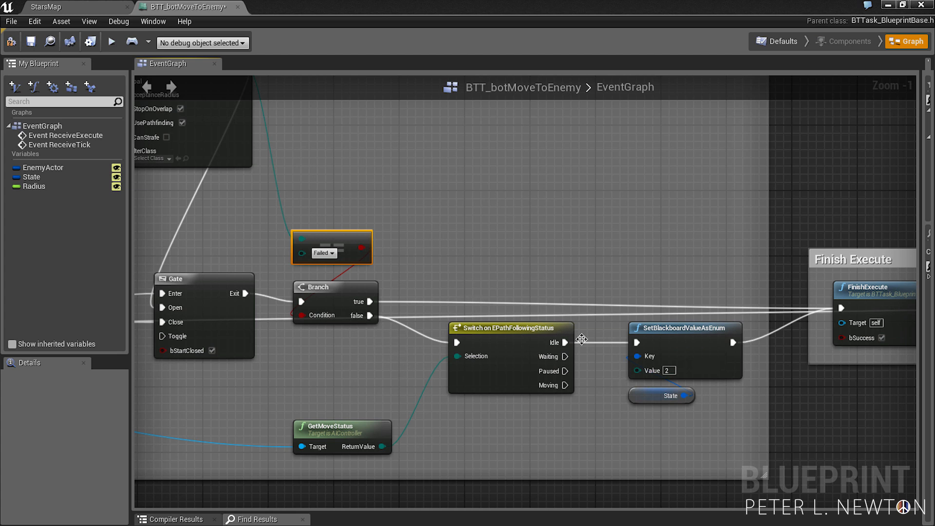
pyautogui.click(11, 41)
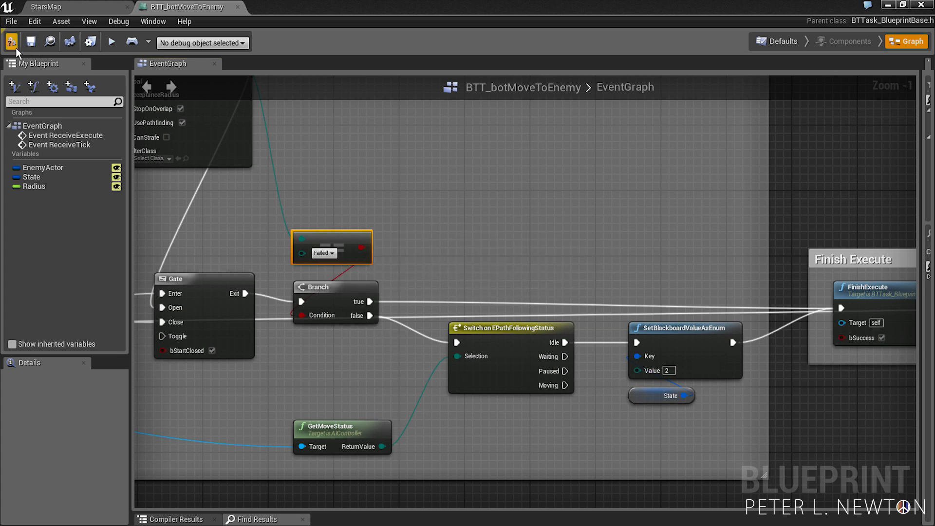
pyautogui.moveTo(66, 22)
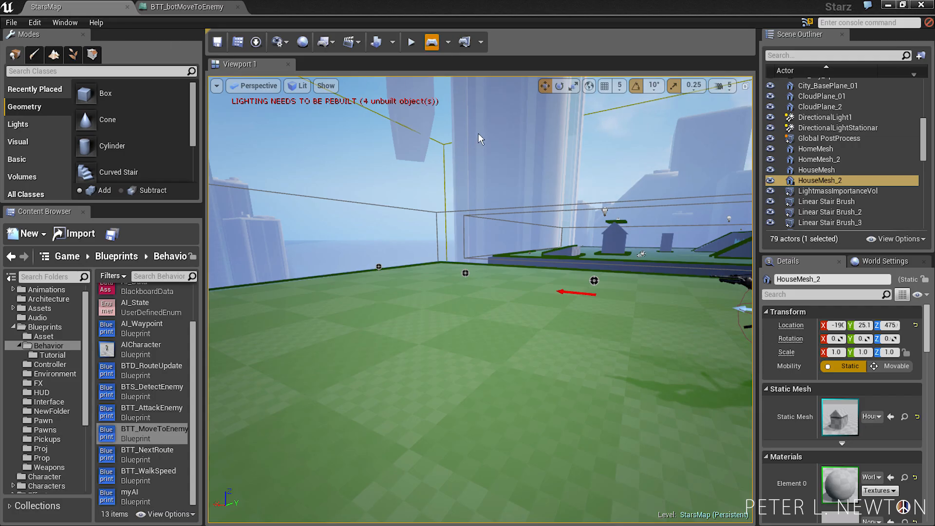
# Step: Play StarsMap in the viewport to watch the bots patrol and chase
pyautogui.click(409, 42)
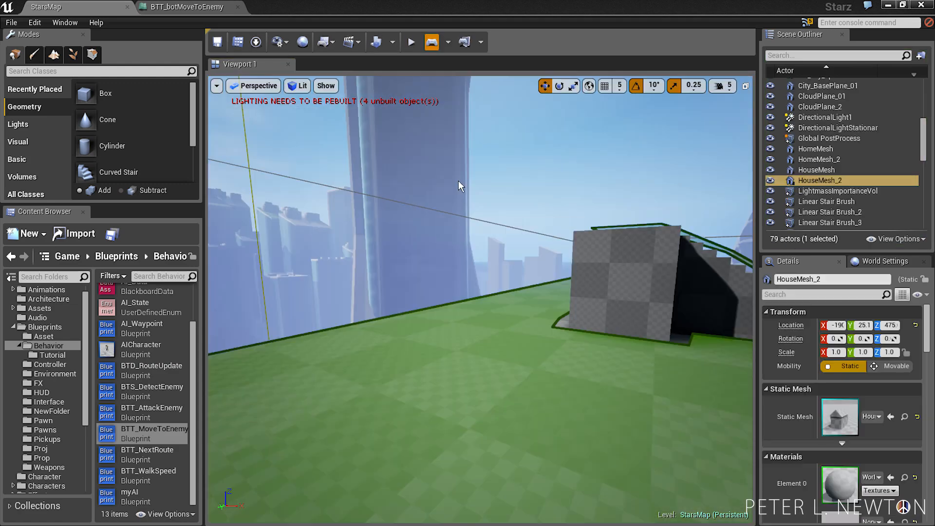
pyautogui.click(409, 42)
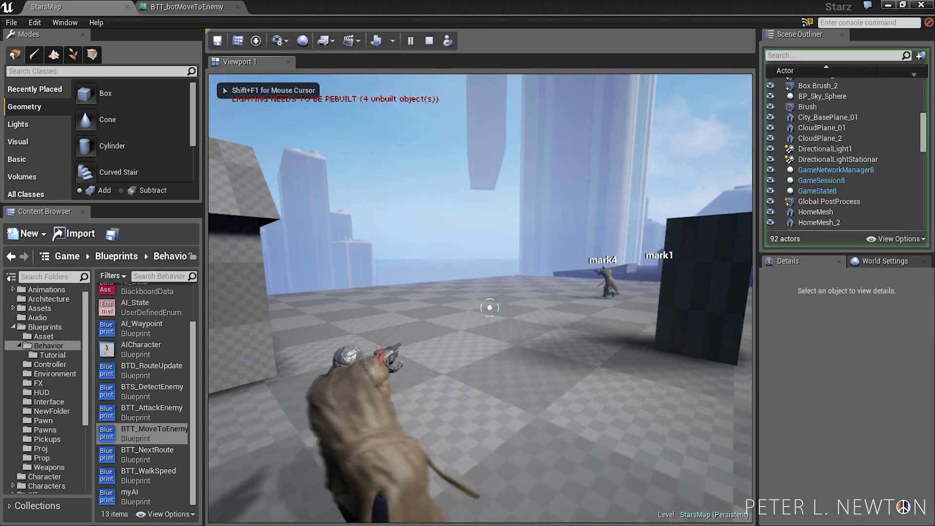